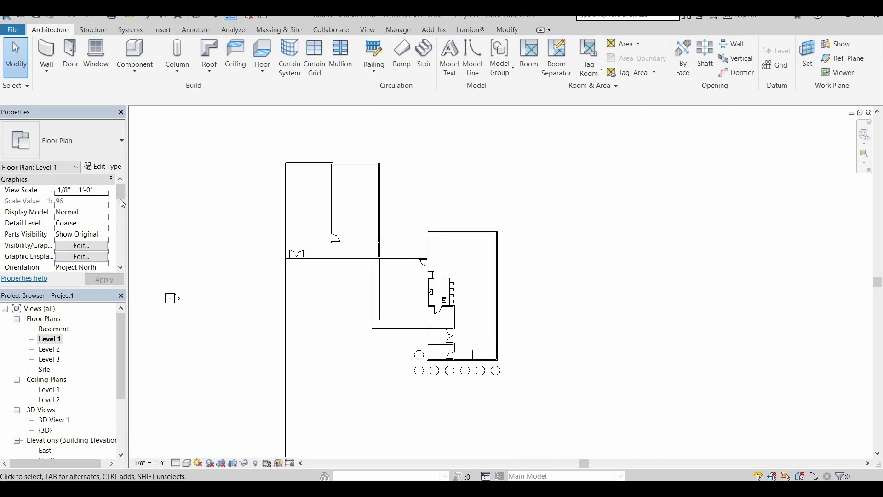
Duplicate Architectural Plan as the 'Arc Plan' view template and apply it to Level 1.
scroll("down", 3)
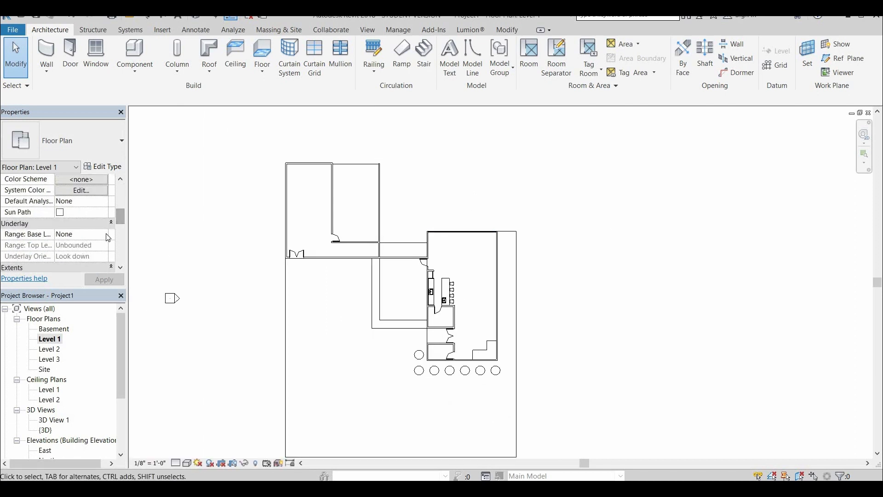
left_click(103, 233)
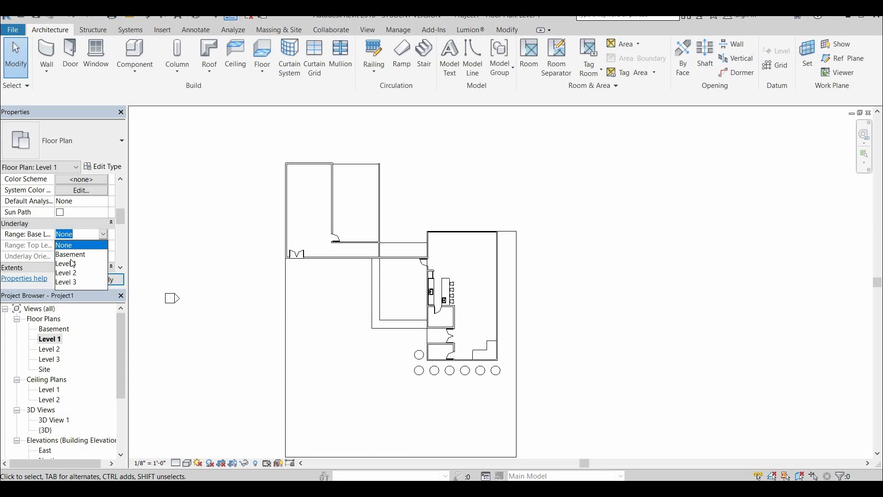
mouse_move(111, 235)
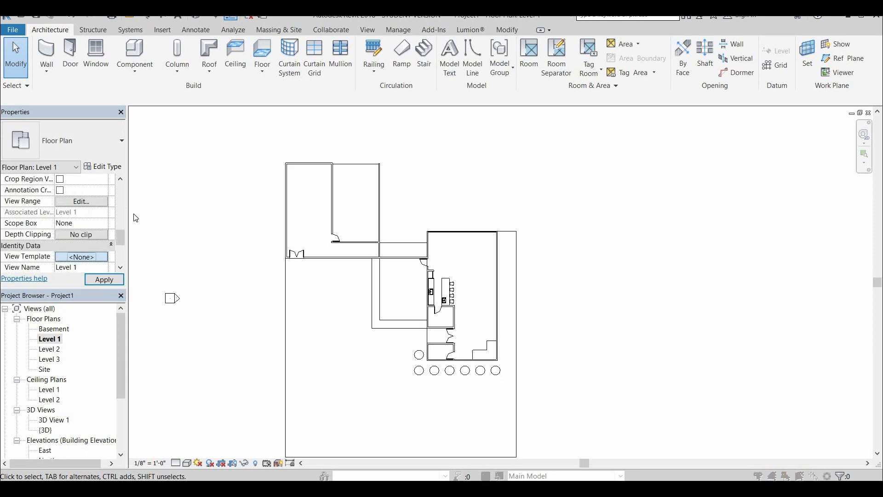
left_click(81, 256)
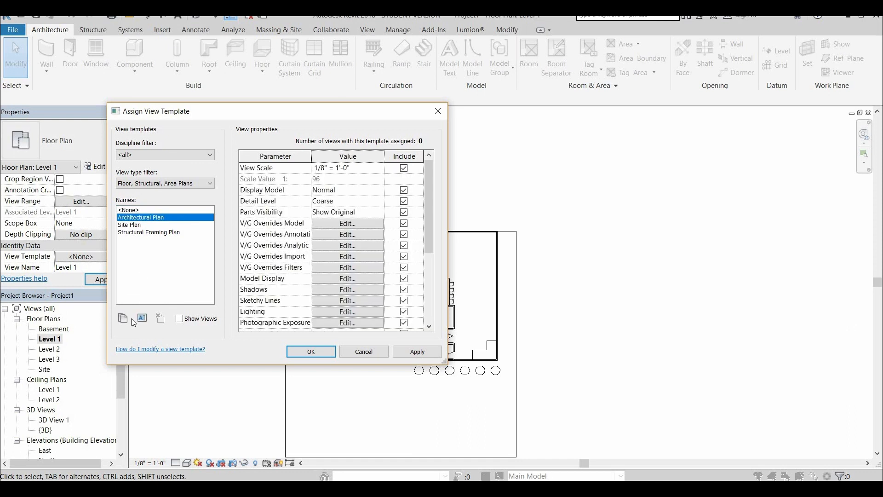
left_click(123, 318)
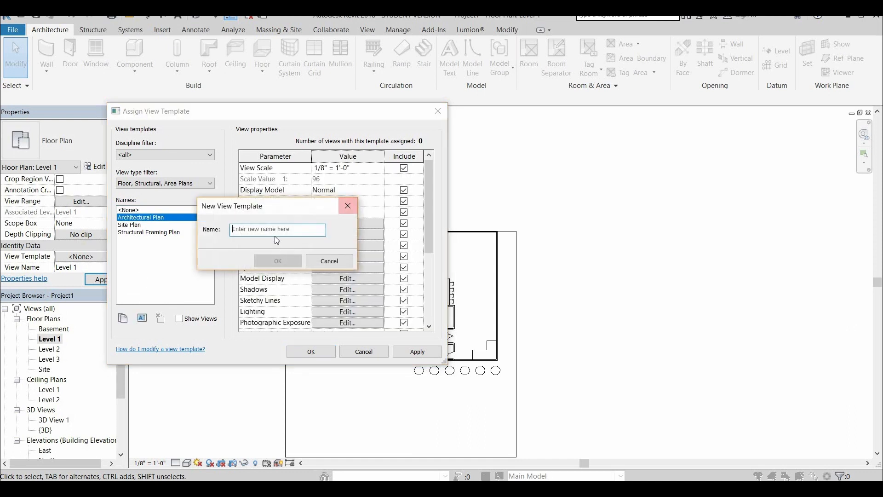
type("A")
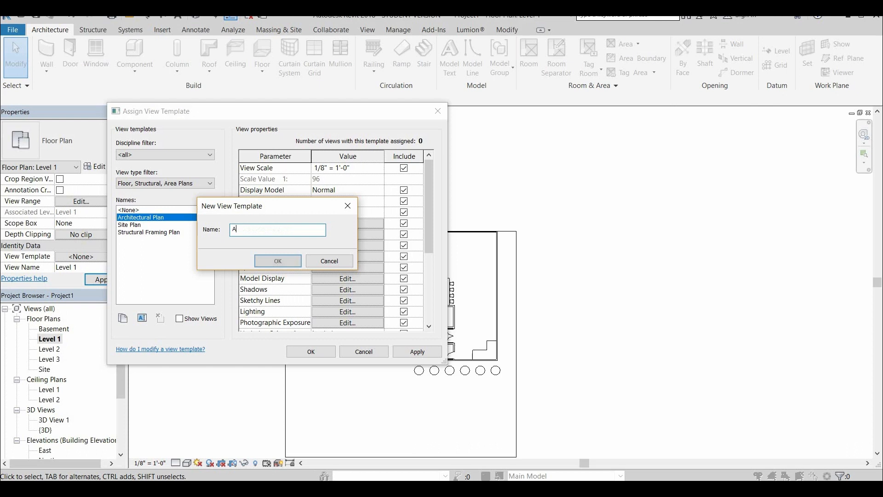
left_click(277, 261)
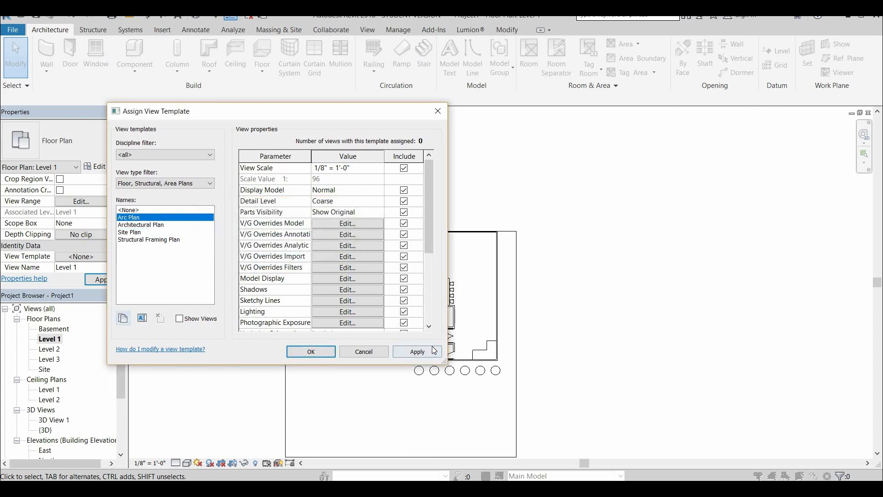
left_click(416, 351)
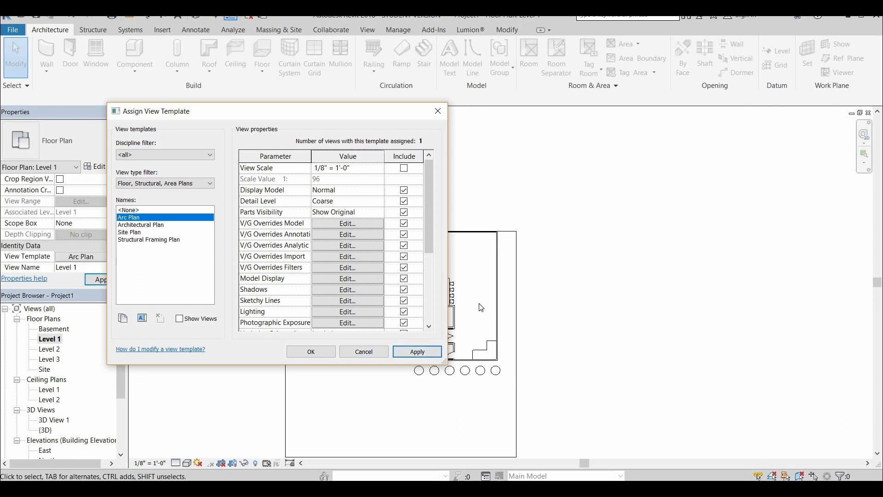
Override Arc Plan model cut patterns: Columns to solid fill, Walls to gray 128.
left_click(346, 223)
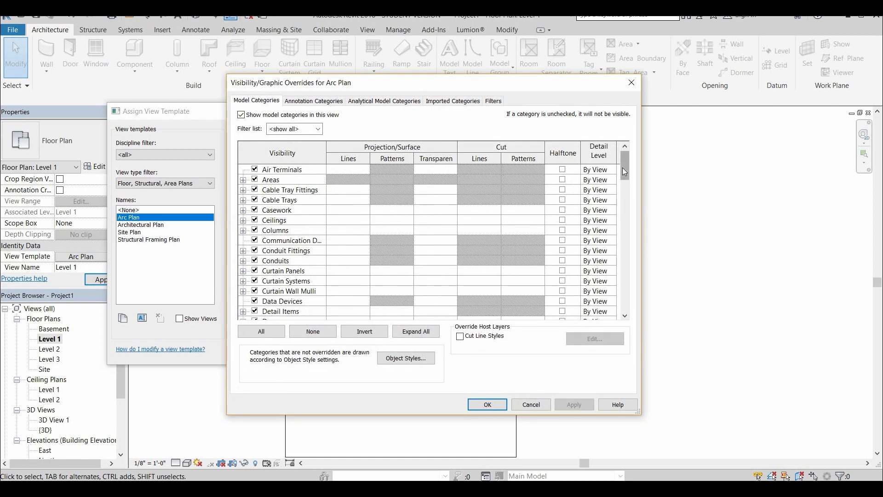
left_click(276, 199)
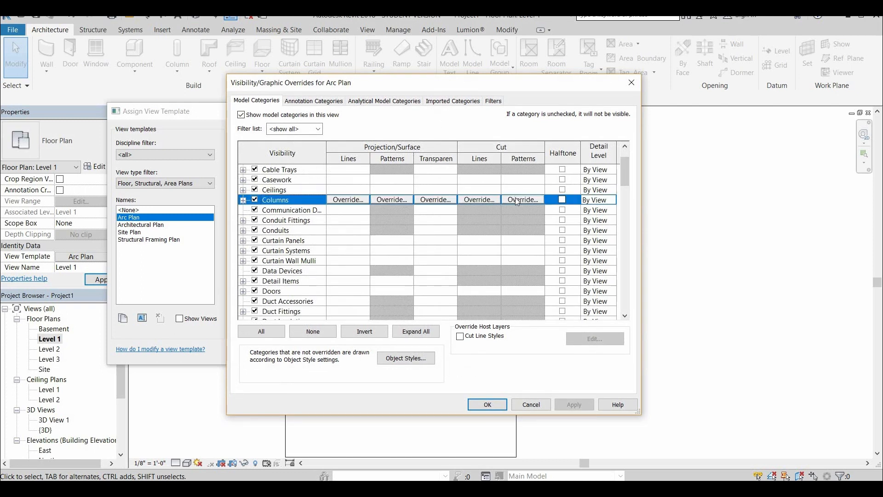
left_click(522, 199)
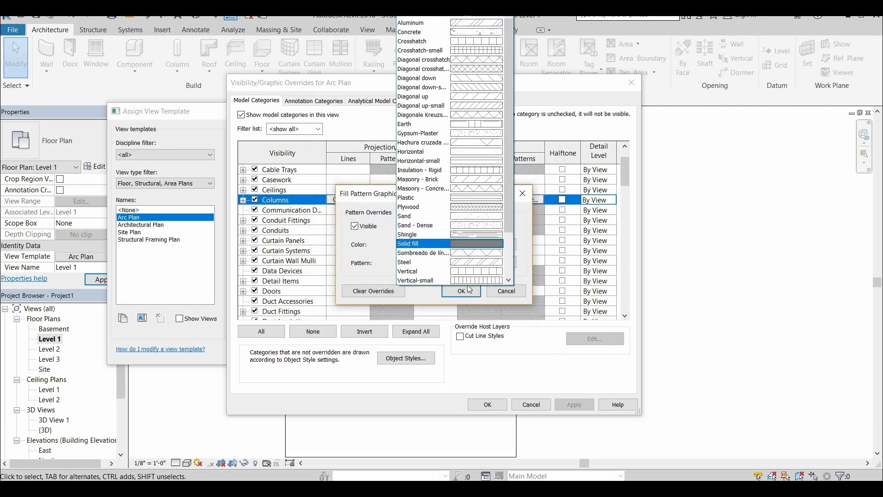
left_click(460, 291)
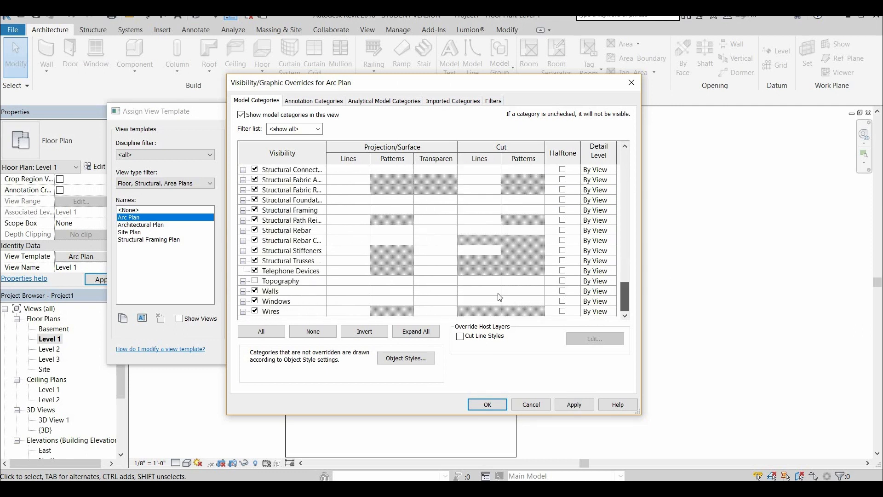
left_click(271, 291)
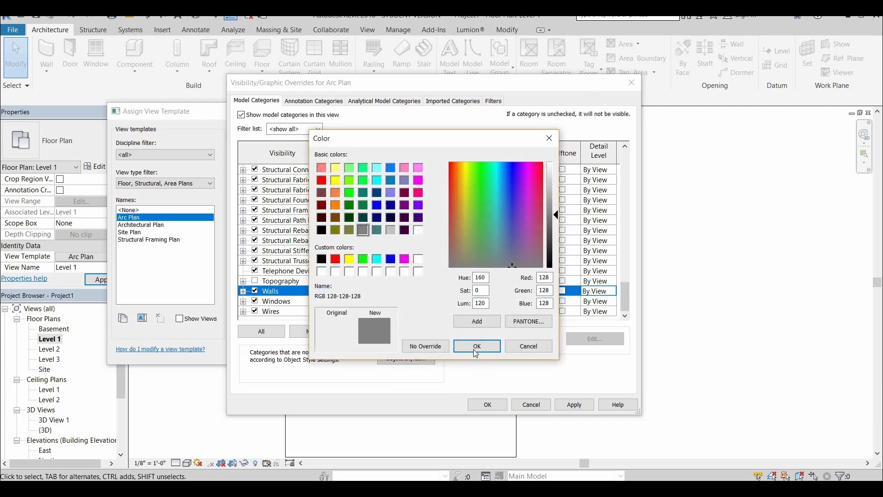
left_click(477, 346)
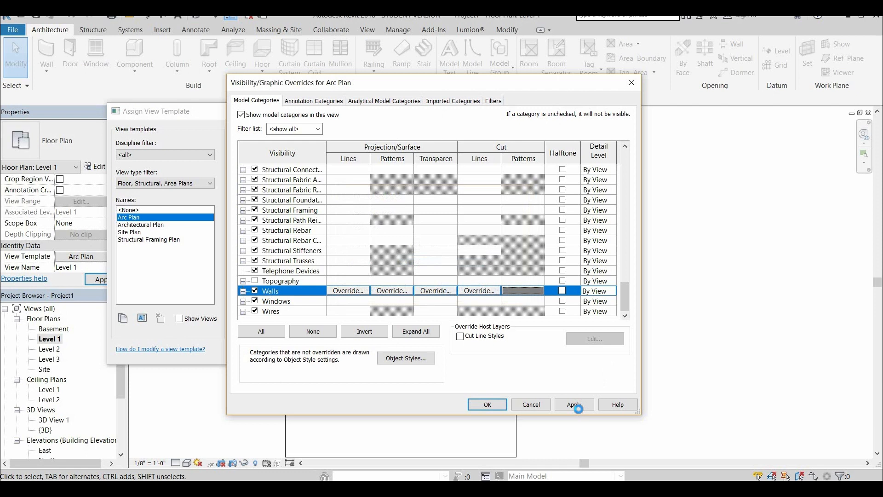
left_click(486, 404)
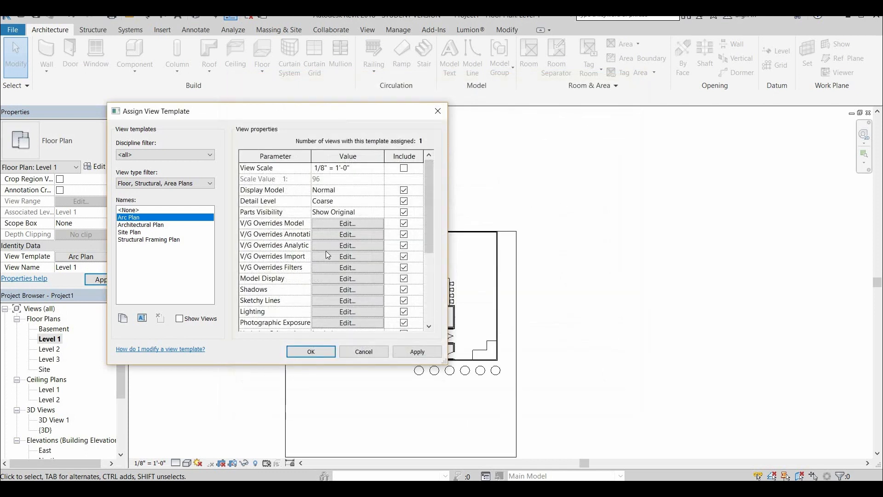
Enable Cast Shadows in the Arc Plan template, review Lighting, and confirm the template.
scroll("down", 3)
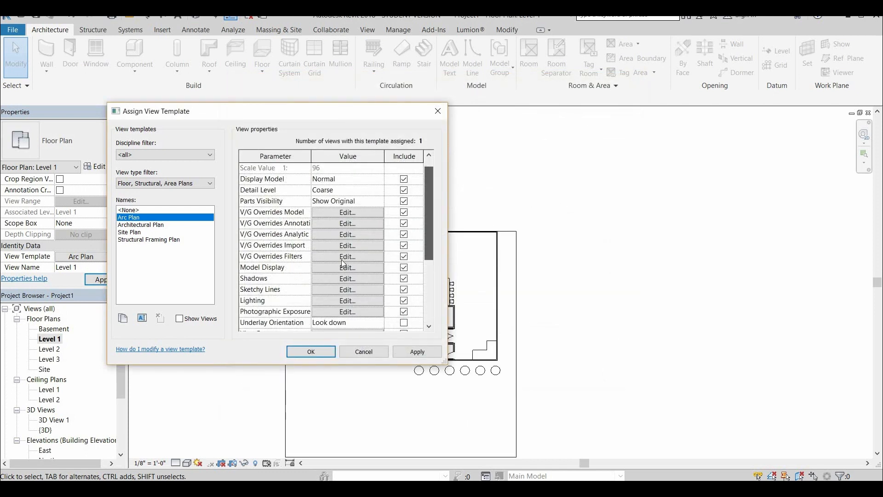
left_click(347, 267)
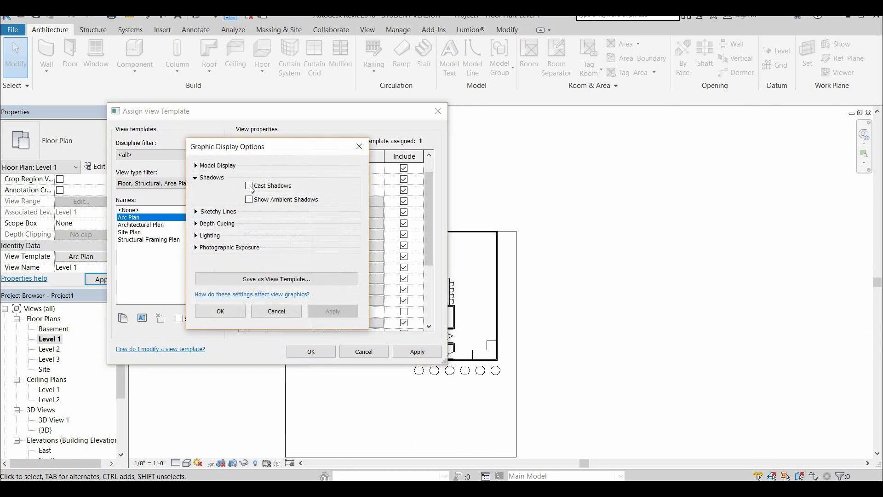
left_click(248, 185)
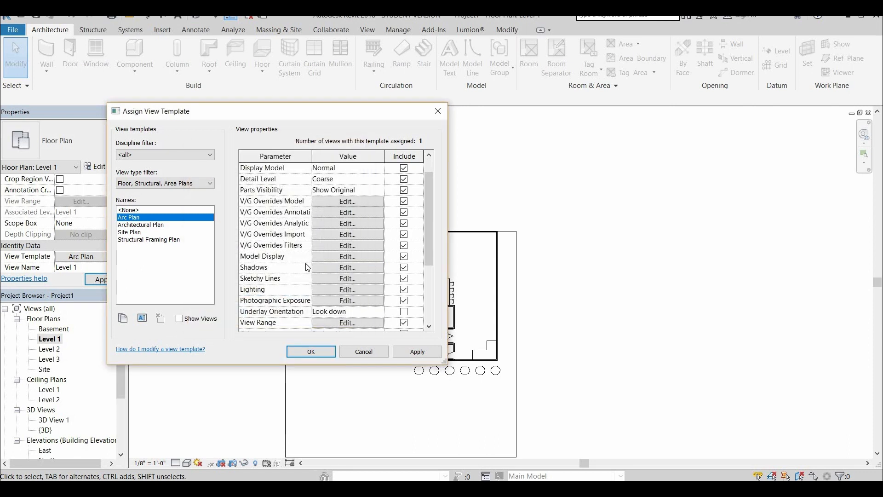
left_click(346, 256)
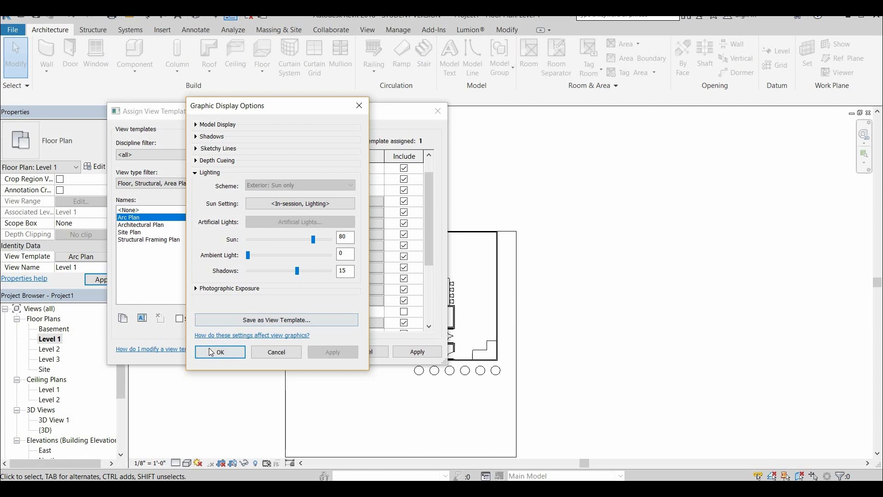
left_click(219, 352)
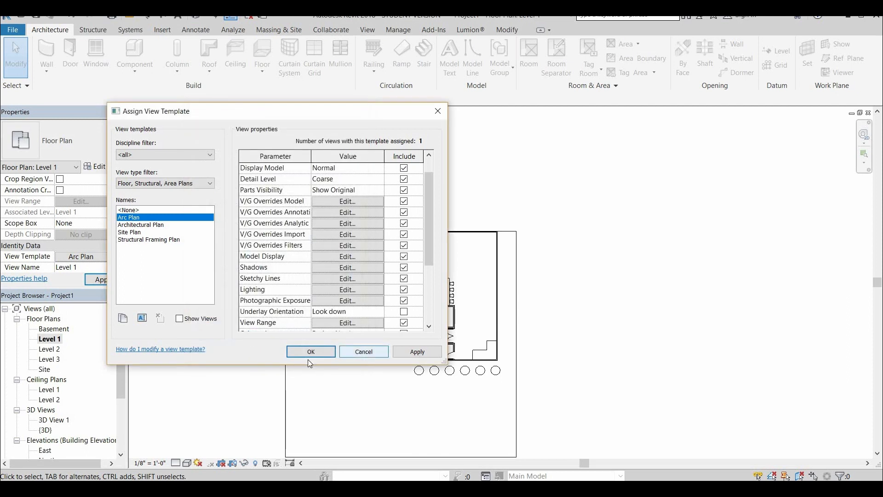
left_click(311, 352)
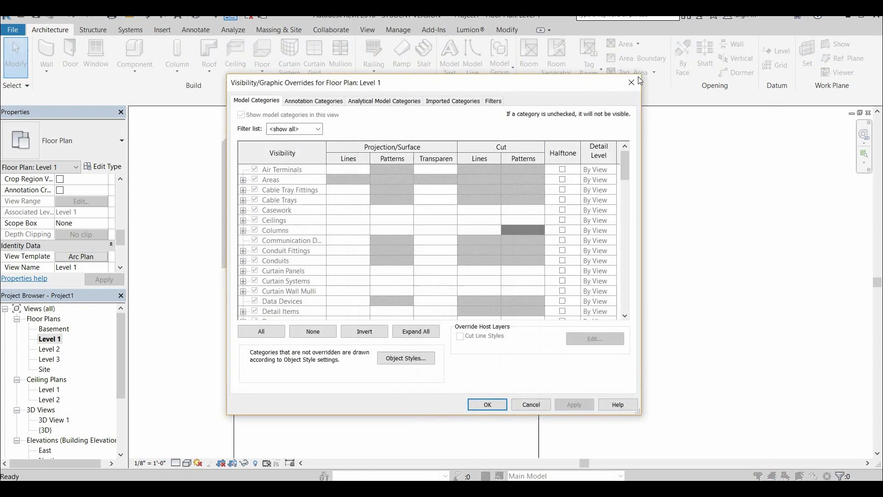
Close Level 1's overrides and review the Arc Plan template's model overrides and parameters.
left_click(486, 405)
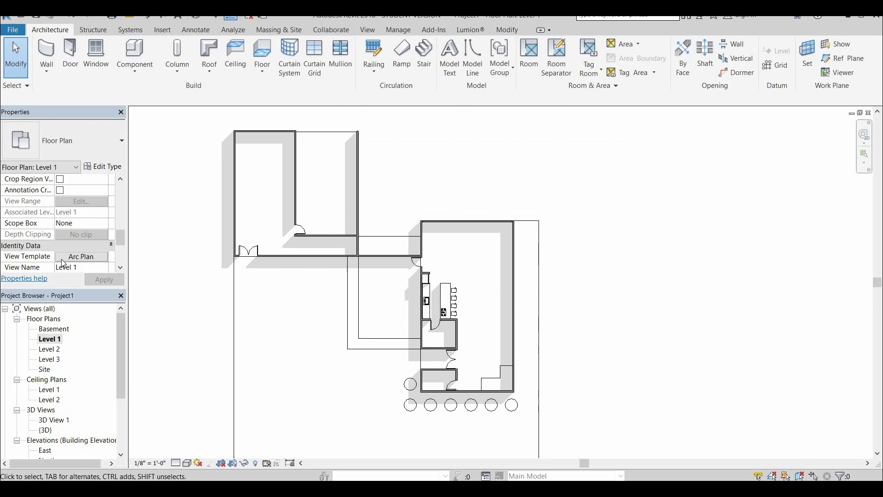
left_click(80, 256)
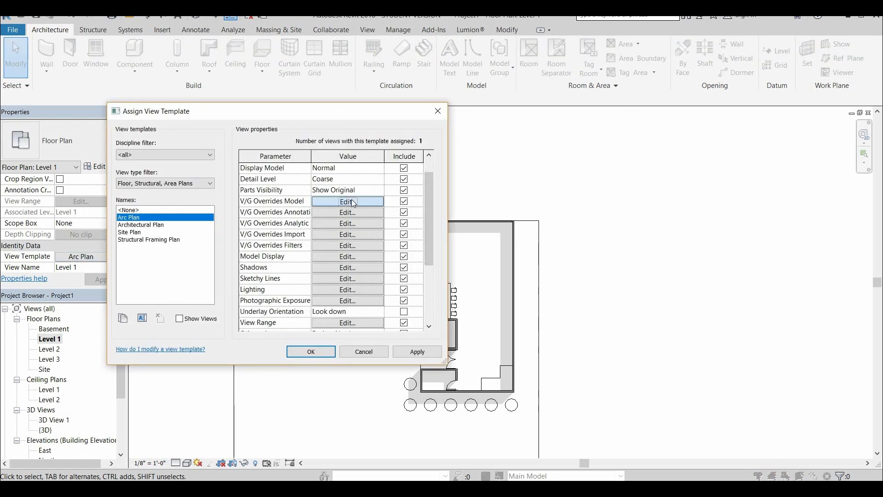
left_click(346, 201)
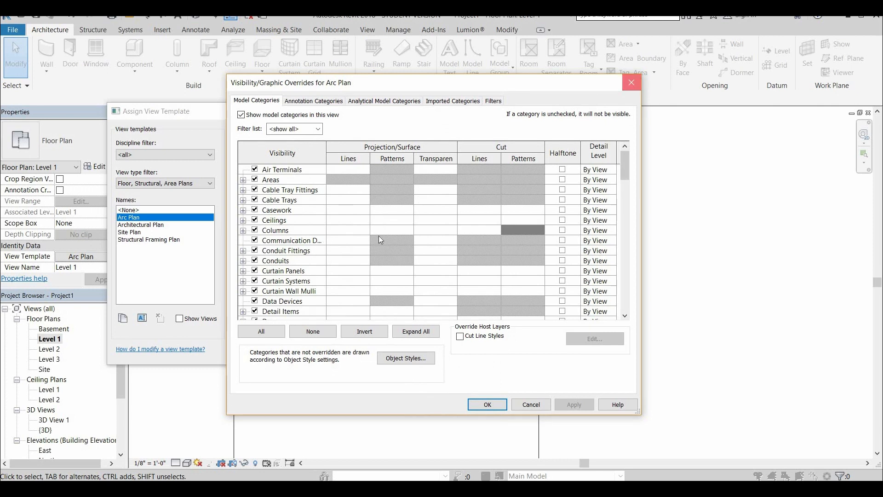
left_click(486, 404)
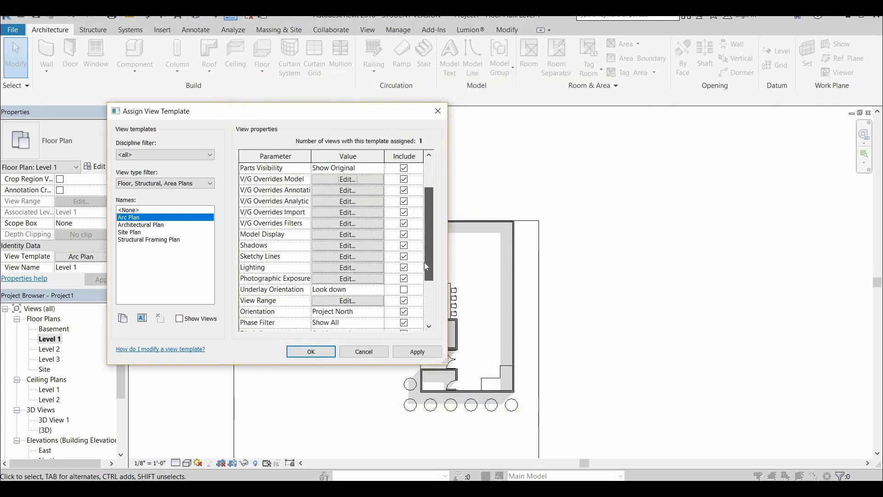
scroll("down", 3)
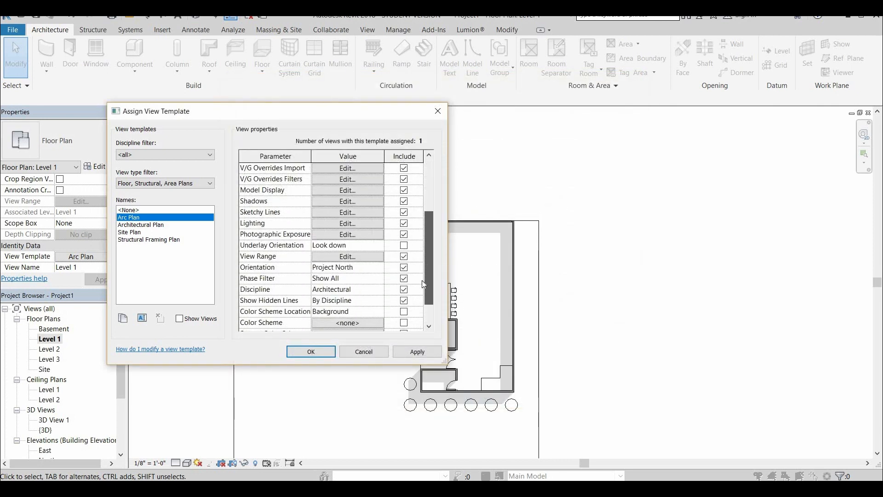
scroll("down", 3)
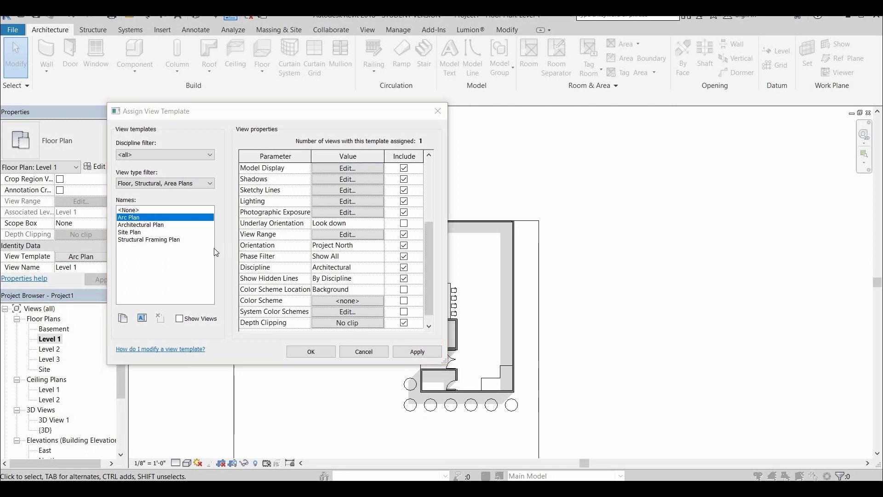
left_click(346, 168)
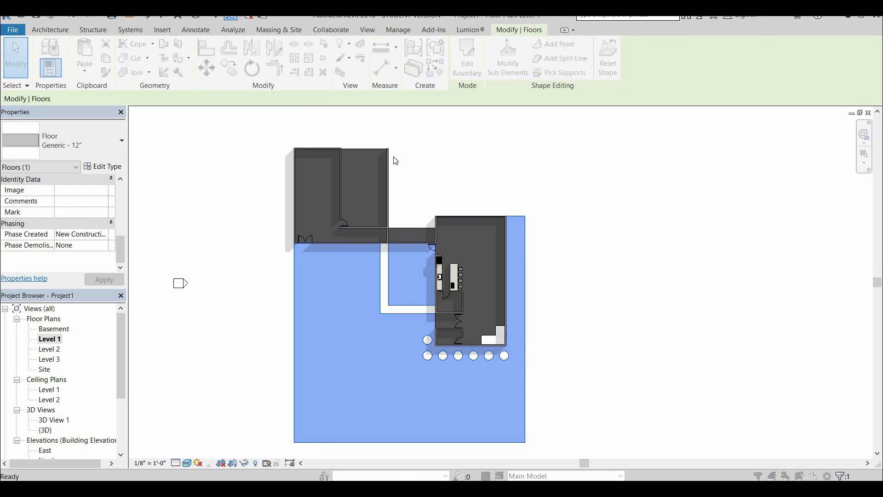
Set the Generic 12" floor's structure layer material to Concrete Panel.
left_click(103, 166)
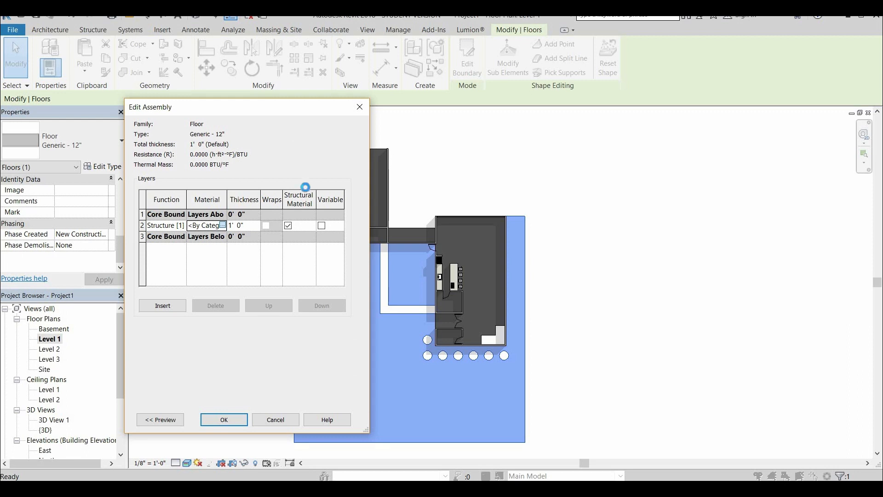
left_click(223, 226)
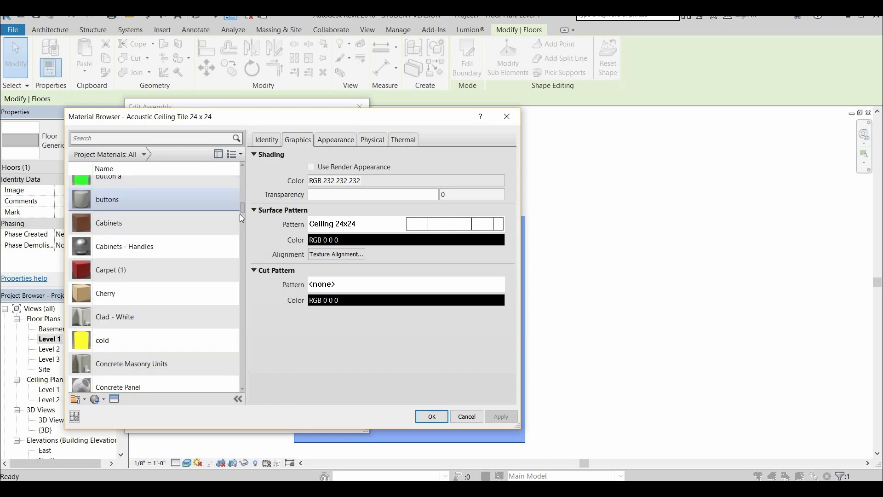
scroll("down", 3)
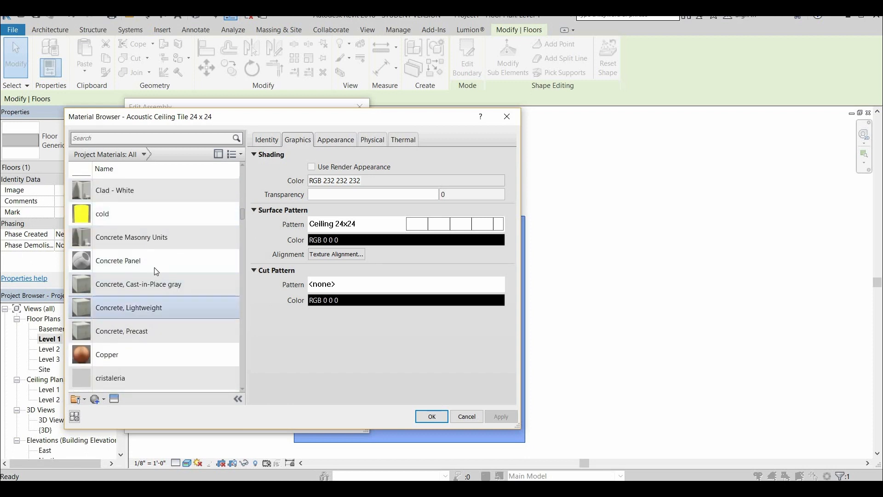
left_click(118, 260)
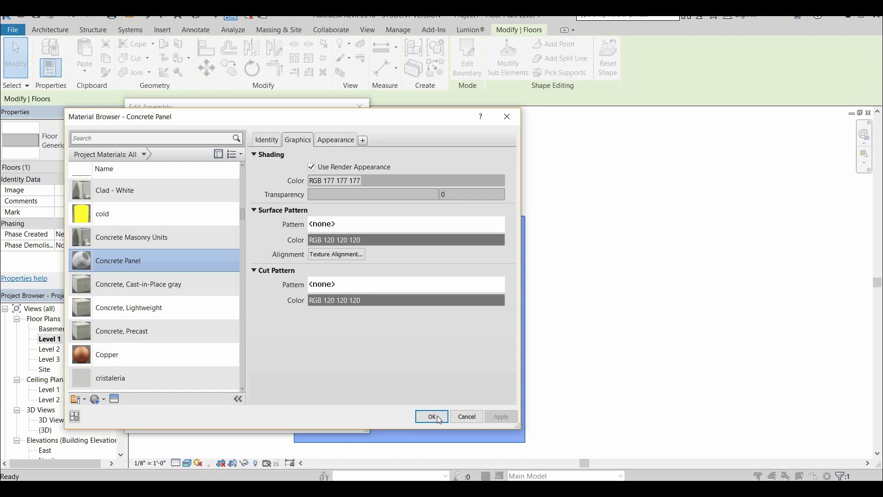
left_click(432, 417)
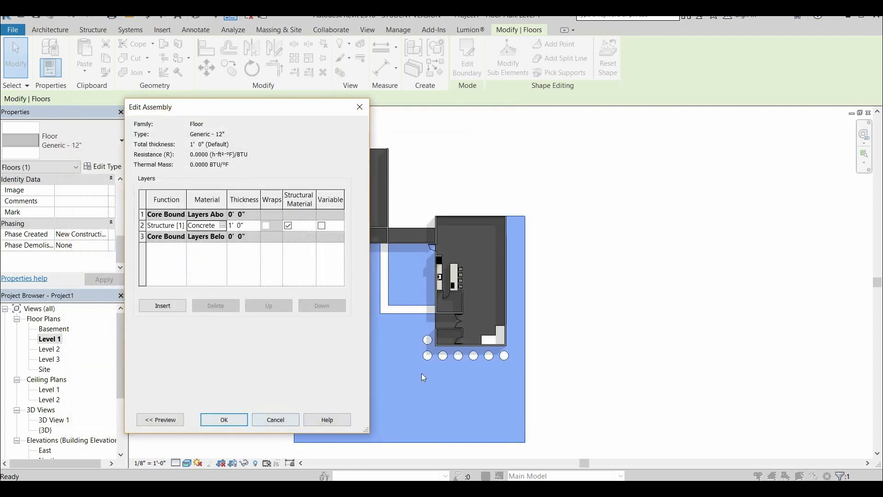
left_click(223, 420)
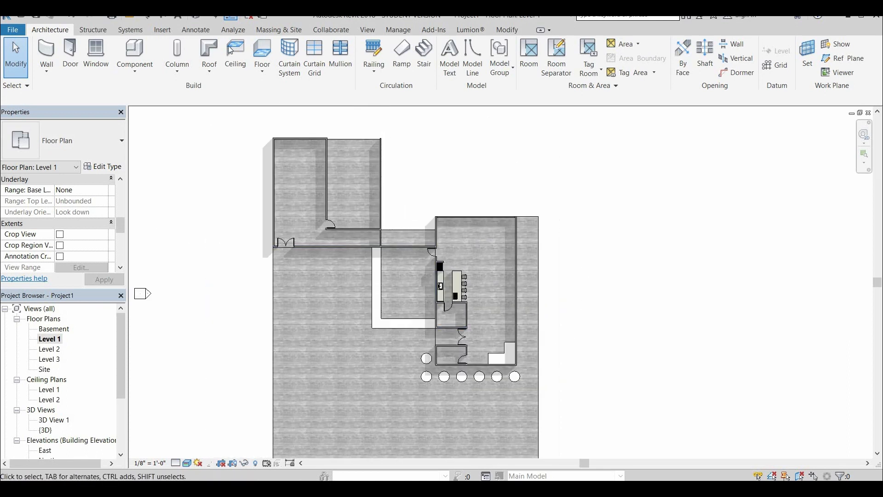
Paint the interior floor faces with the Wood - Stained material.
left_click(279, 29)
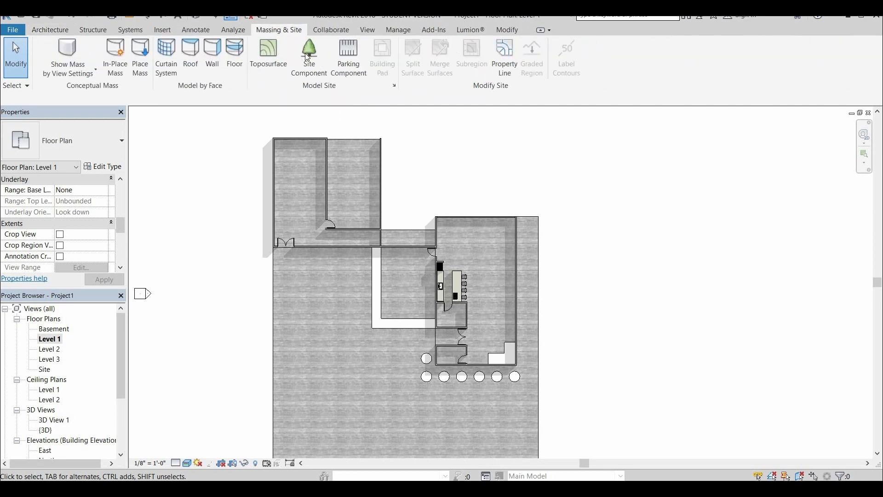
left_click(309, 56)
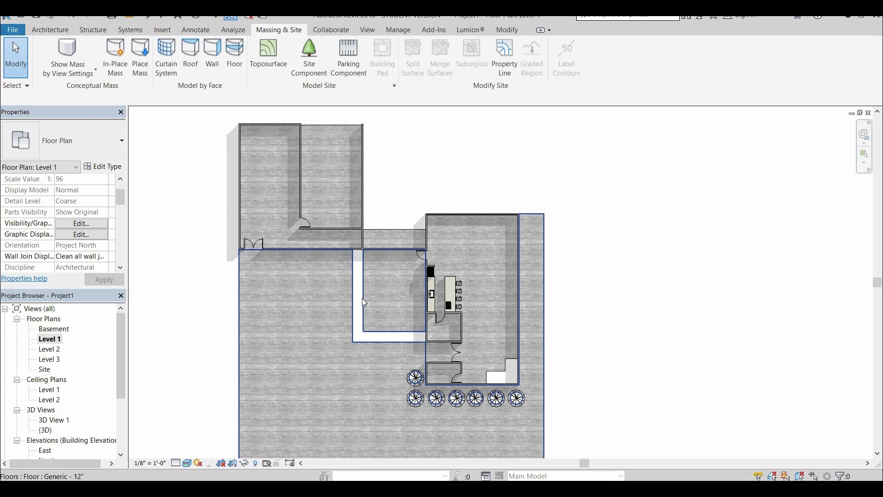
left_click(383, 310)
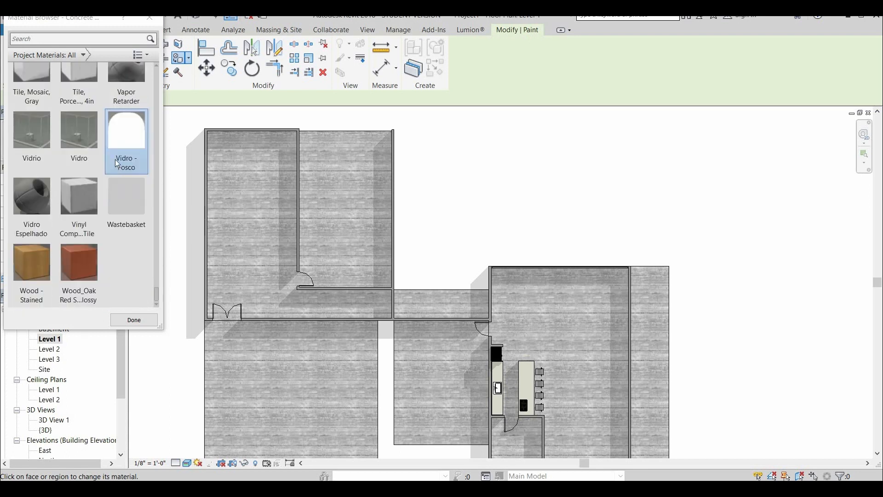
left_click(78, 261)
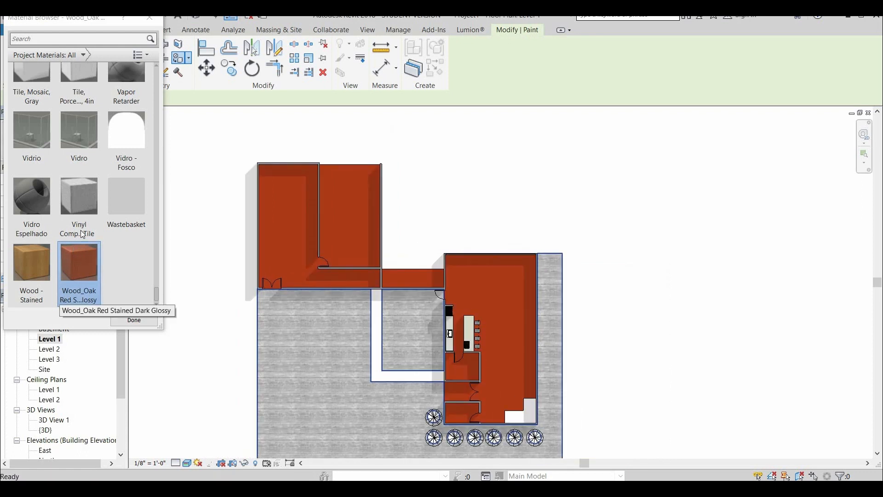
scroll("down", 3)
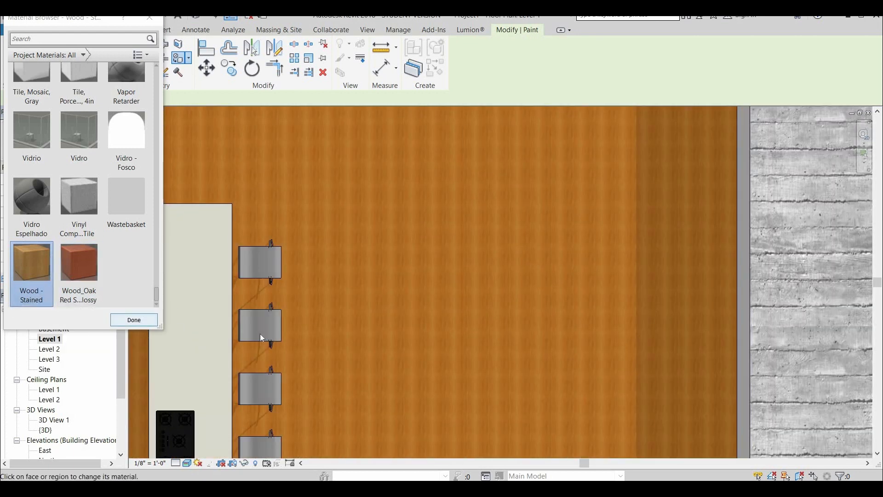
left_click(133, 319)
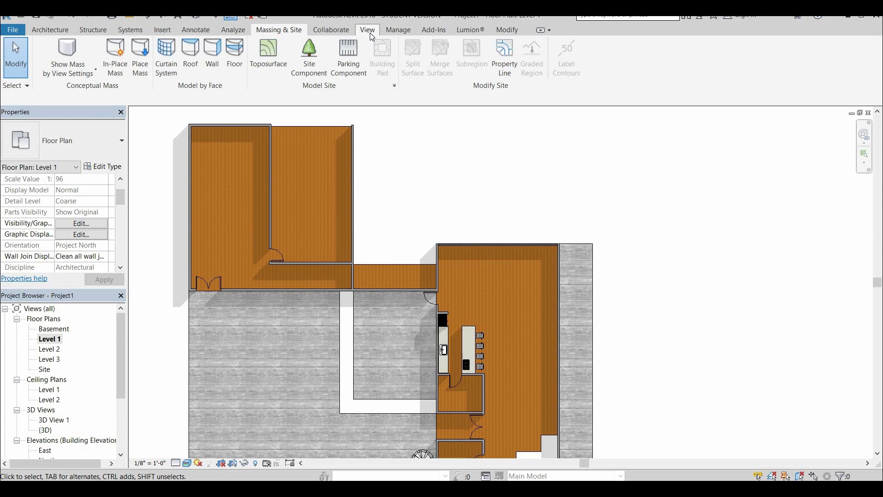
mouse_move(342, 65)
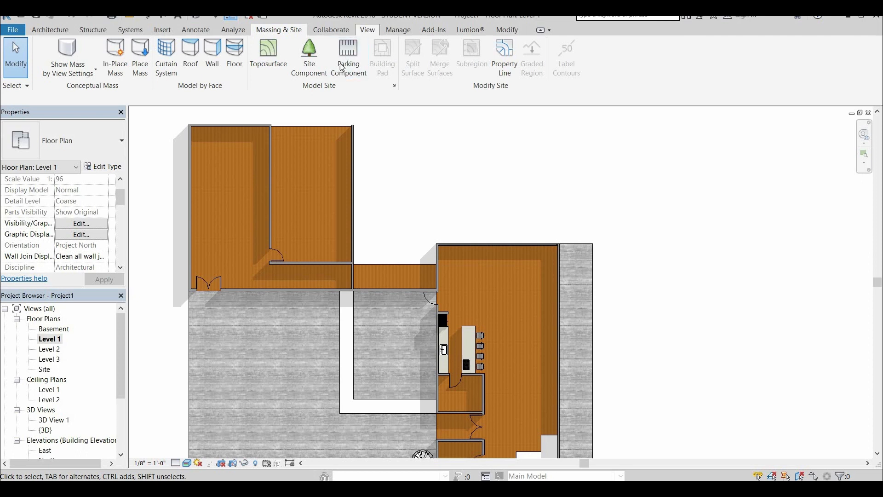
Set Wood - Stained's texture sample size to 10'-0" and add a wood-grain relief pattern.
left_click(367, 30)
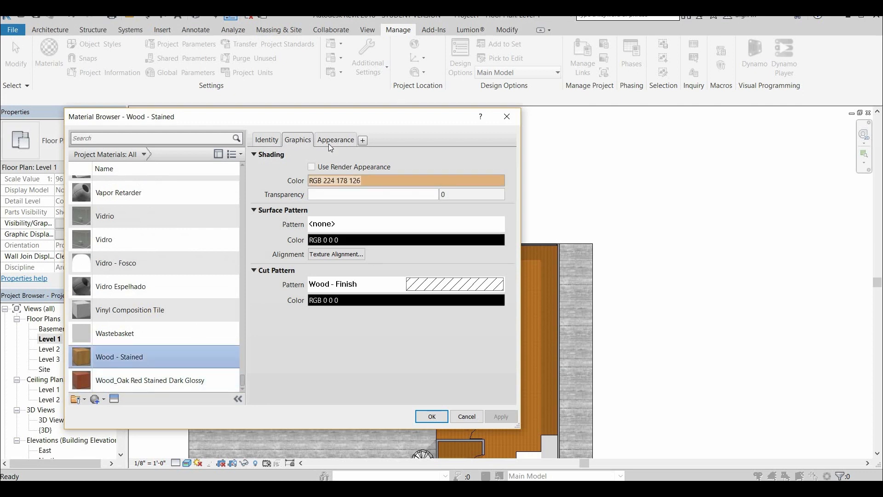
left_click(335, 140)
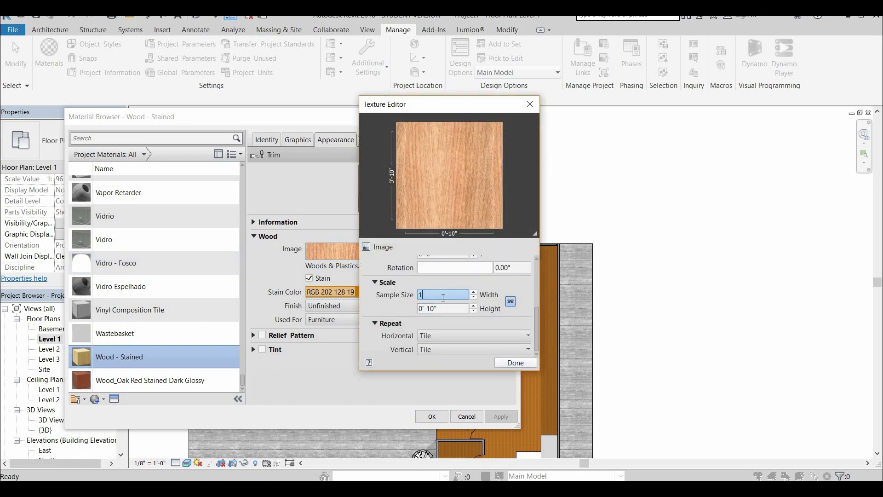
type("10'-0\"")
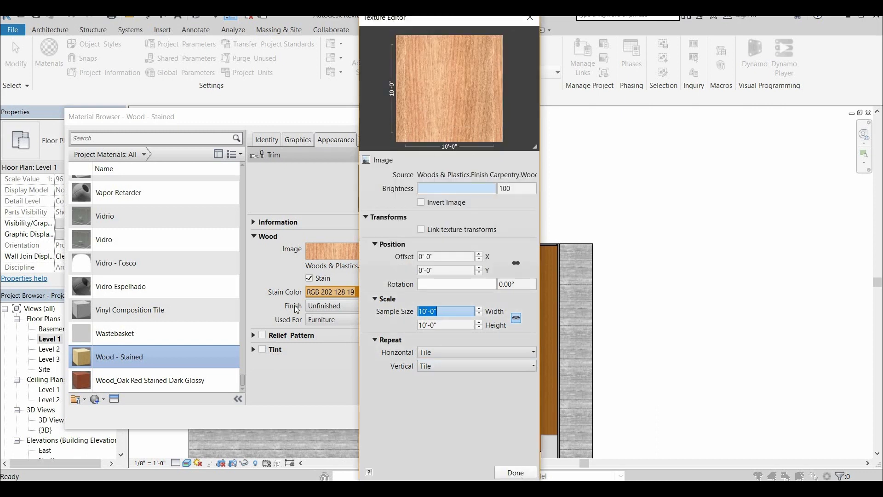
left_click(514, 472)
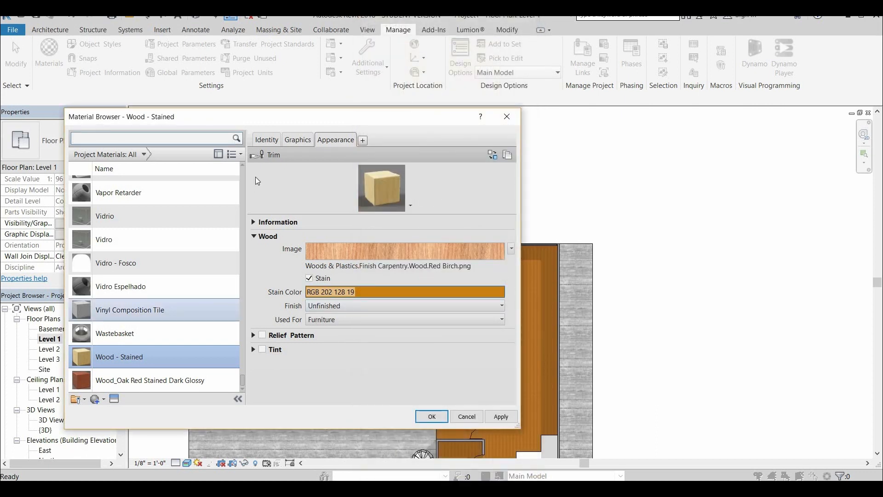
left_click(298, 140)
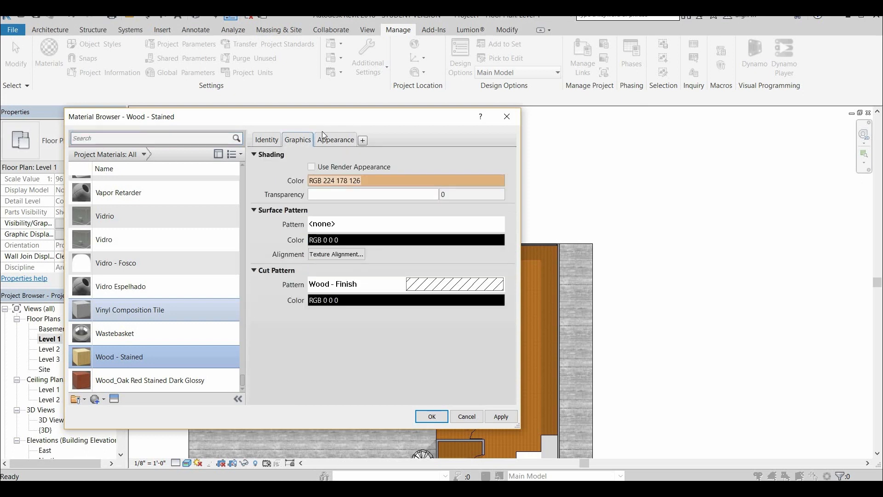
left_click(335, 140)
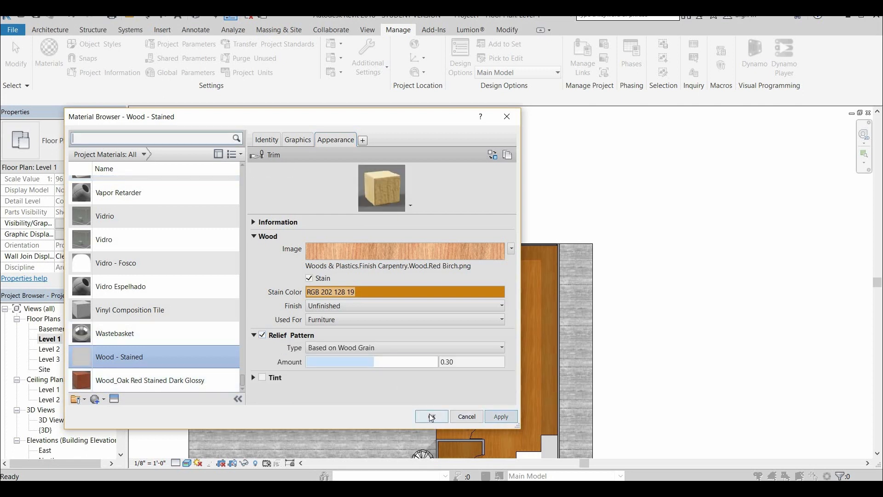
left_click(432, 416)
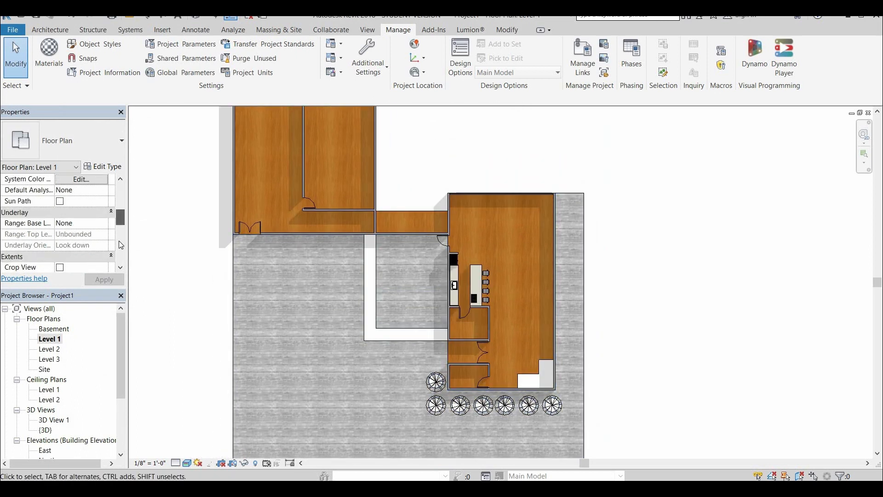
Change the Arc Plan template's wall cut fill colour from gray to black.
scroll("down", 3)
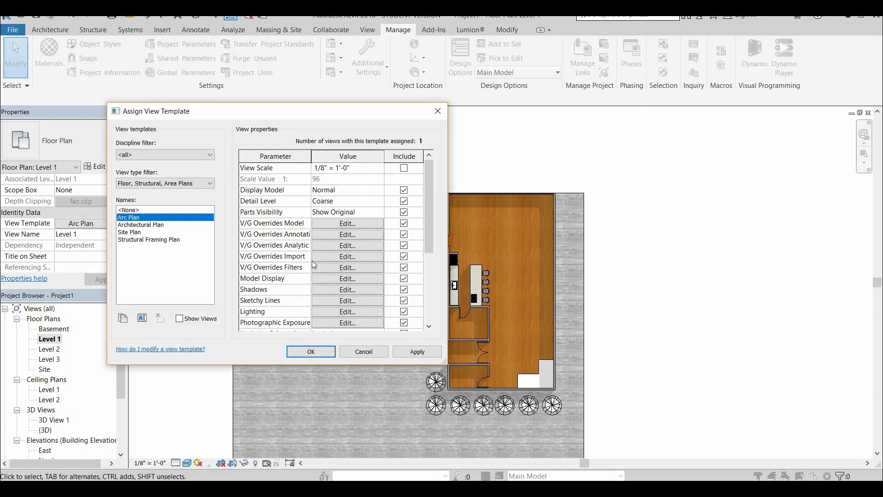
left_click(347, 224)
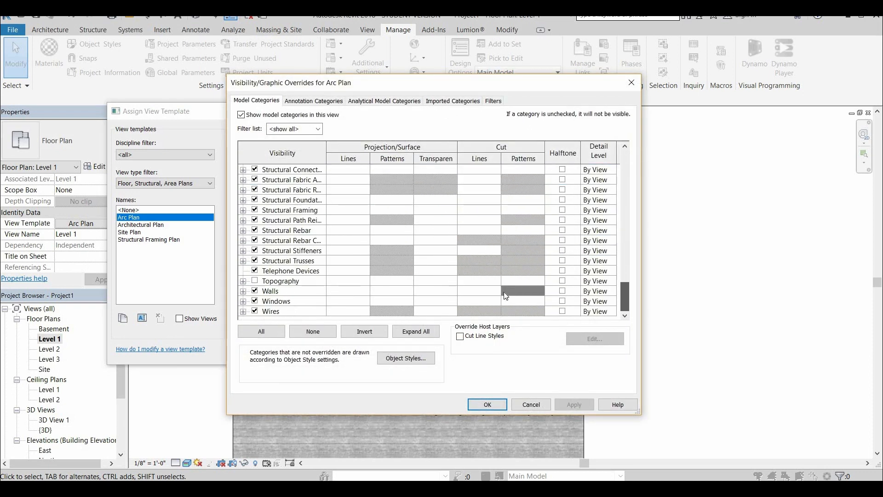
left_click(521, 292)
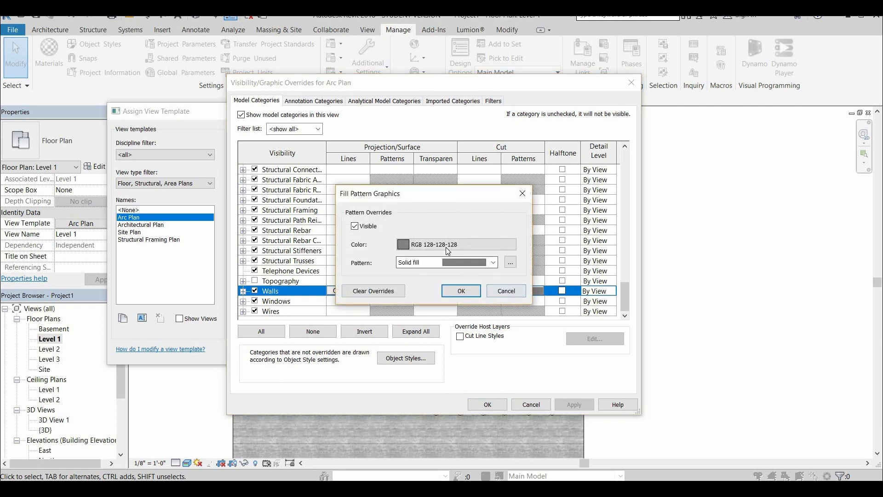
left_click(402, 243)
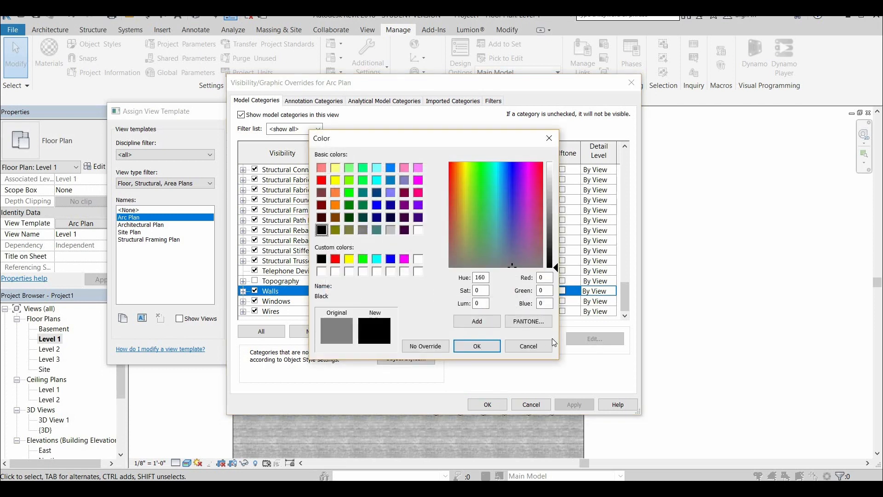
left_click(477, 346)
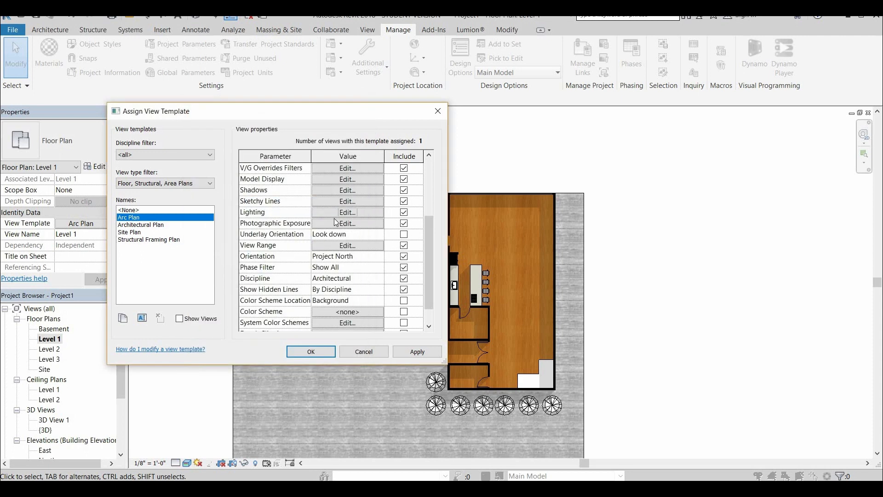
Turn on automatic photographic exposure in the Arc Plan template.
left_click(346, 223)
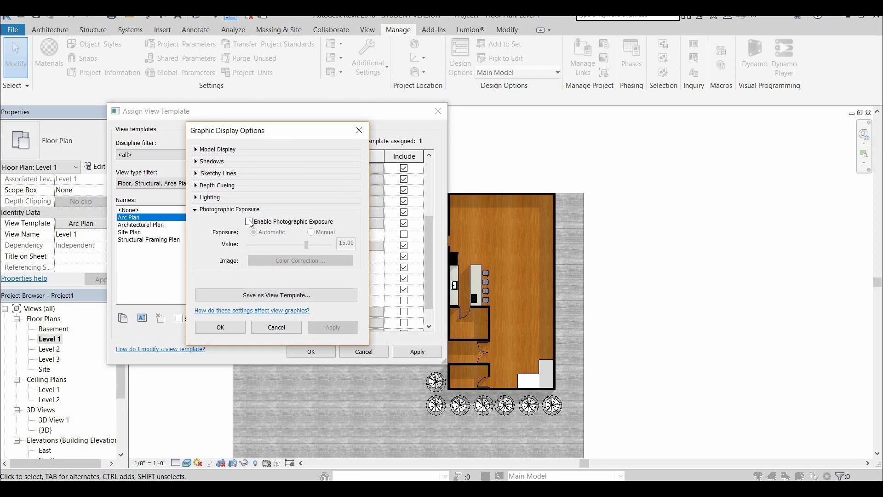
left_click(248, 221)
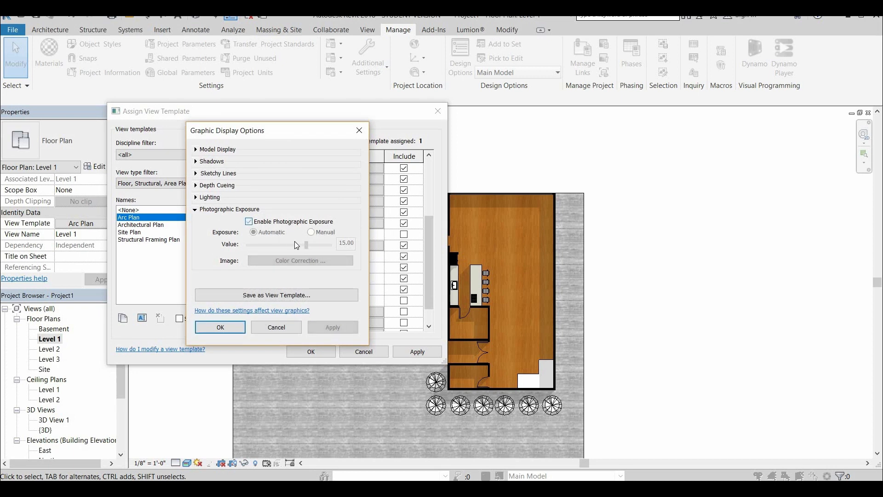
left_click(254, 232)
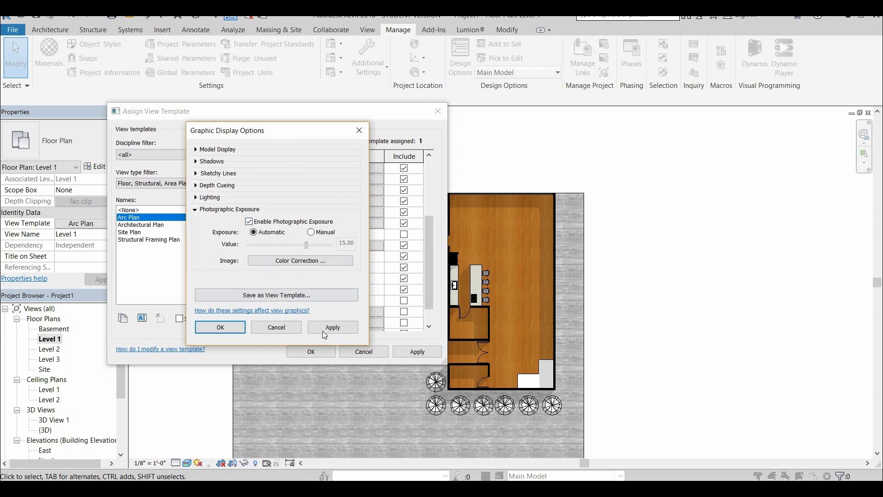
left_click(332, 327)
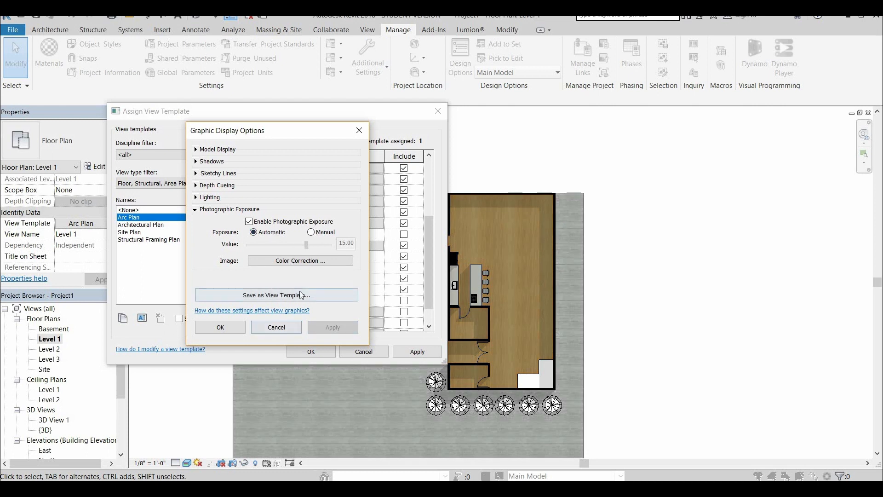
Lower the colour-correction white point to about 13678 and confirm the template for Level 1.
left_click(300, 260)
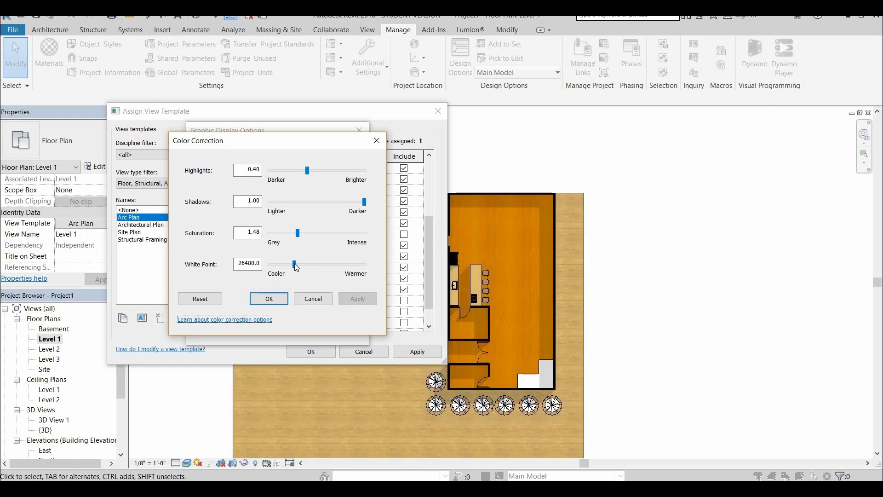
left_click_drag(307, 264, 289, 264)
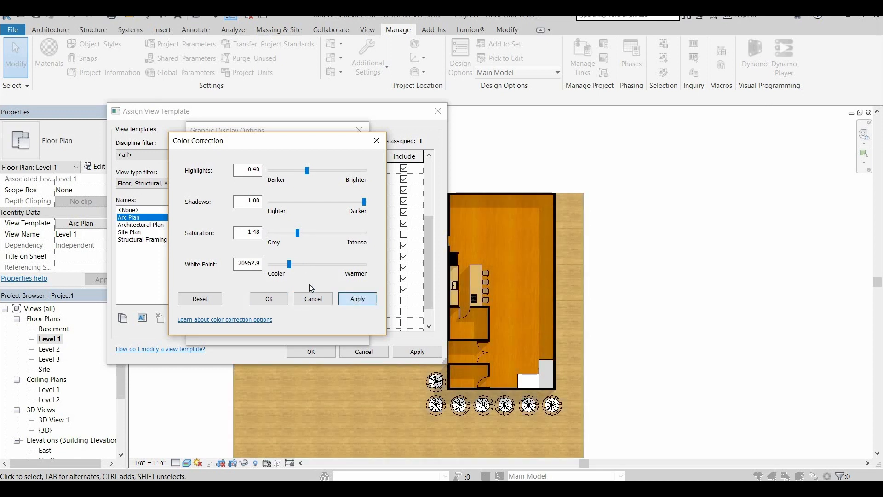
left_click(357, 299)
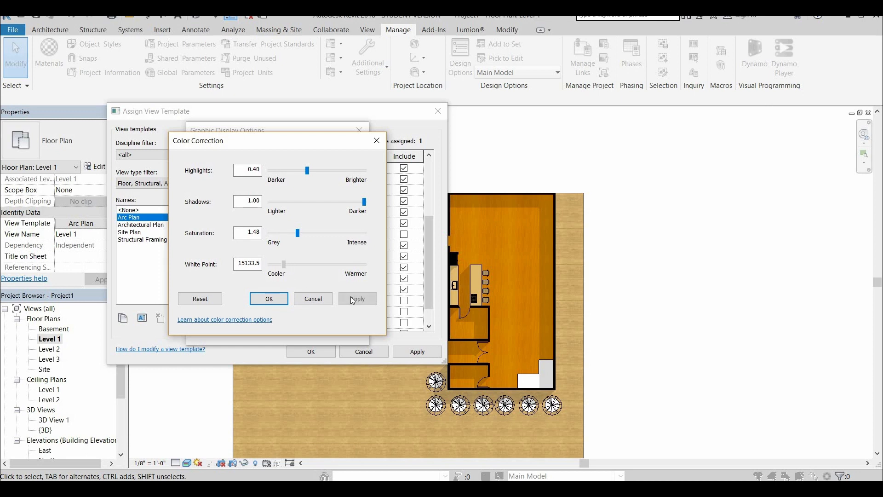
left_click_drag(307, 263, 283, 264)
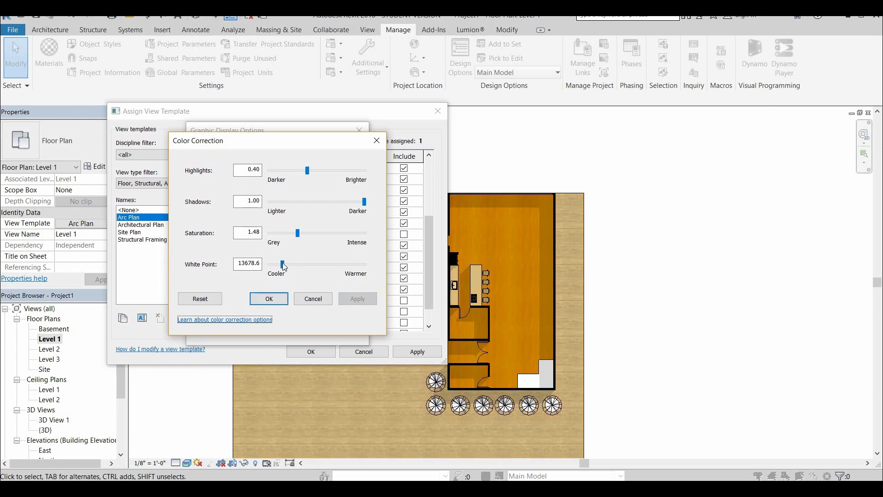
left_click_drag(283, 264, 274, 264)
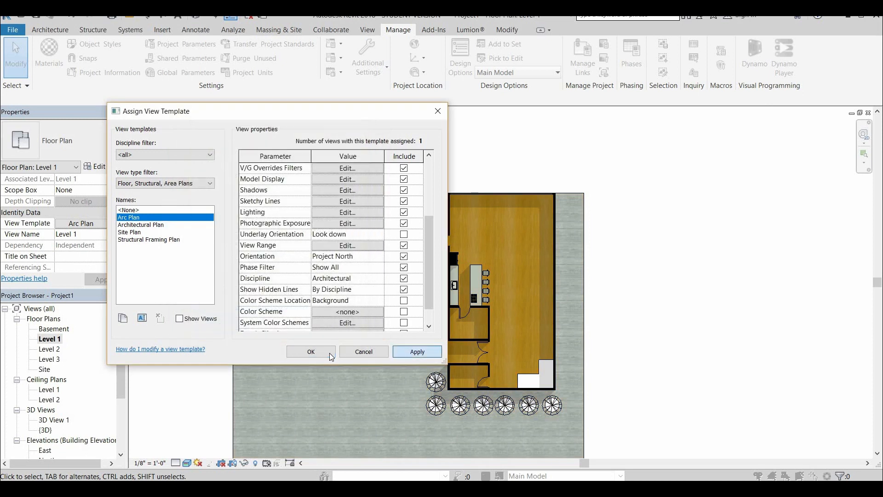
left_click(310, 351)
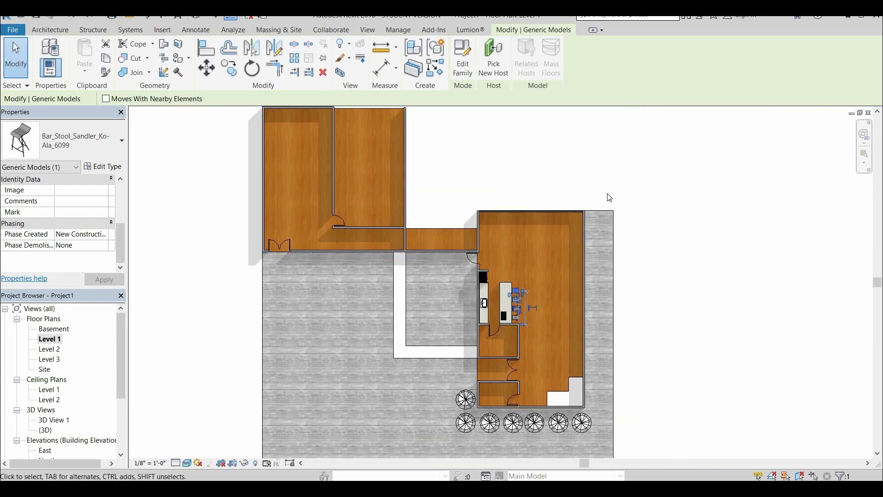
Deselect the bar stool and switch to the Level 2 floor plan from the Project Browser.
left_click(398, 30)
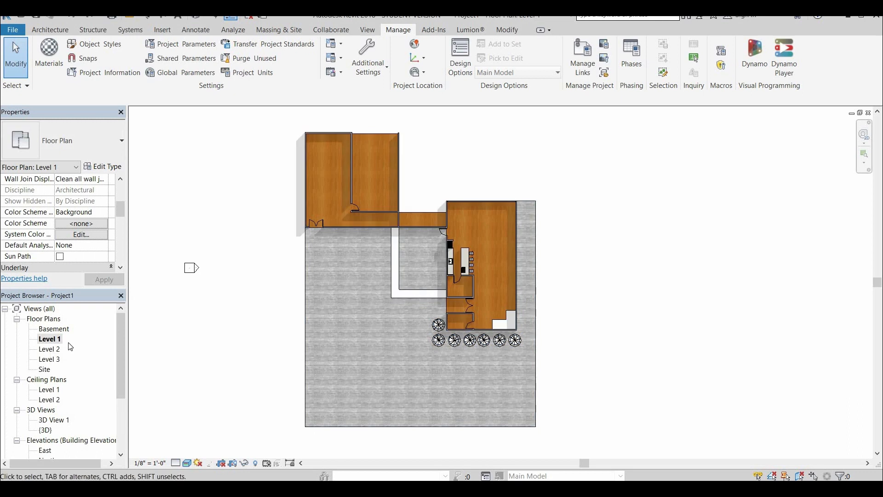
double_click(50, 349)
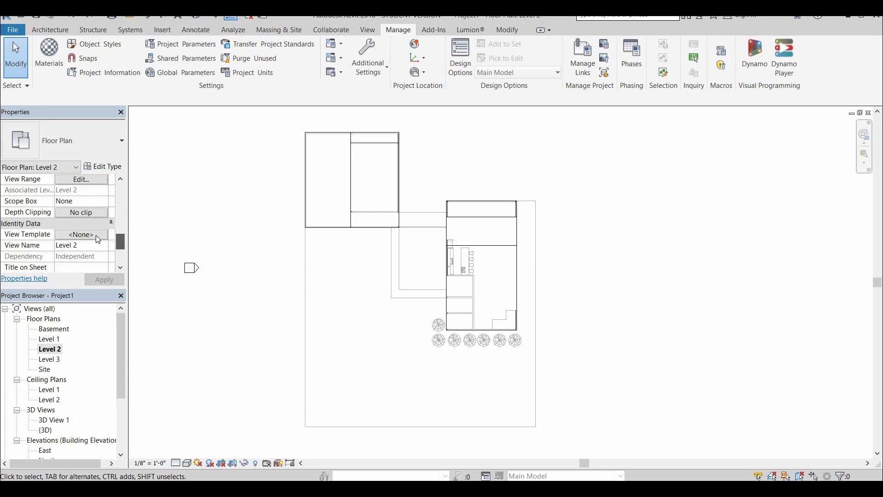
Apply the Arc Plan template to Level 2, then reopen the Level 1 plan via Basement.
left_click(80, 234)
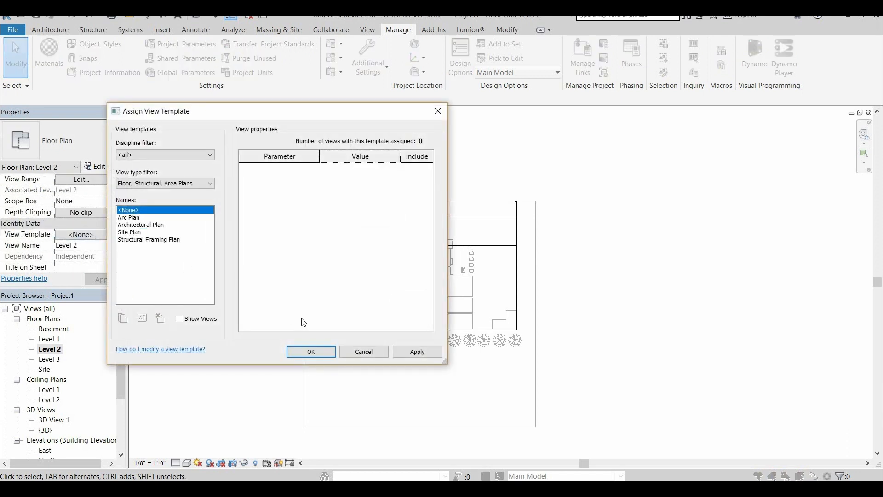
left_click(310, 352)
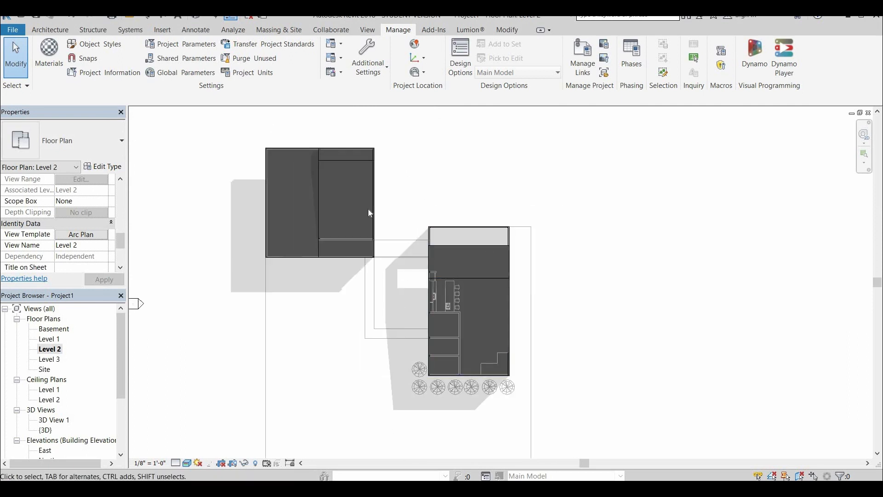
double_click(54, 328)
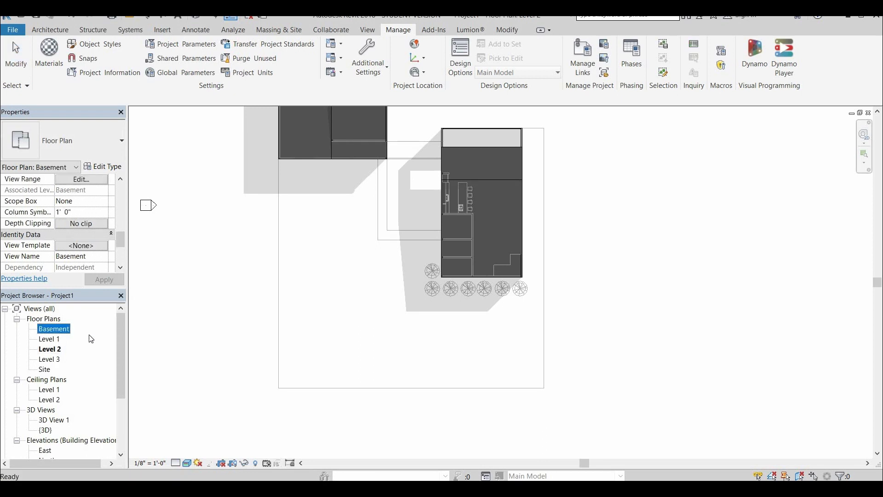
double_click(50, 339)
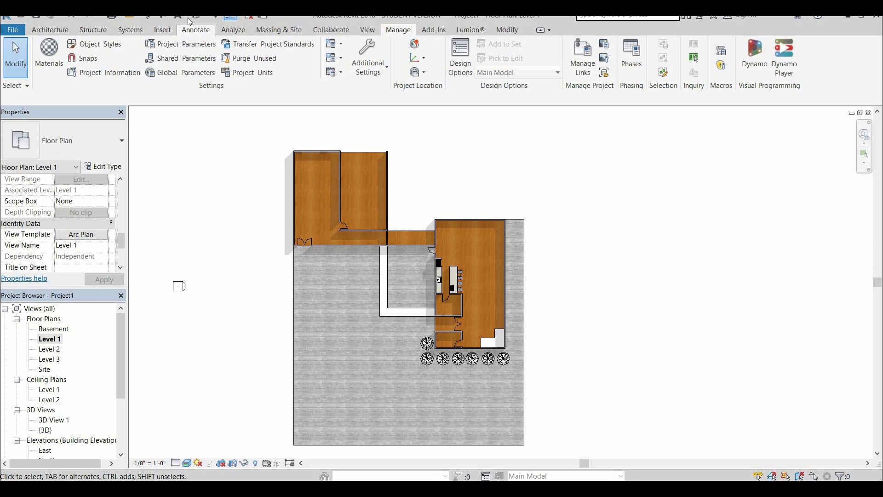
mouse_move(111, 352)
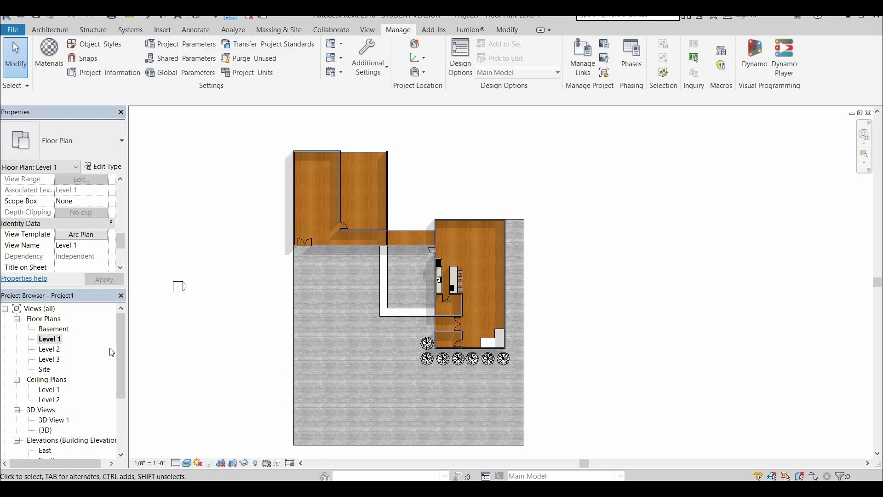
mouse_move(152, 20)
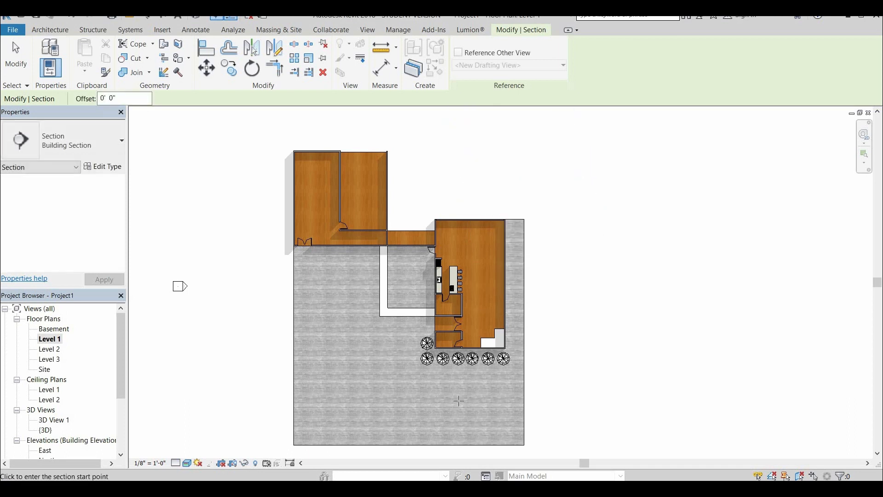
Cut Section 1 through the building and duplicate Arc. Elevation as a new Arc Ele template.
left_click(469, 392)
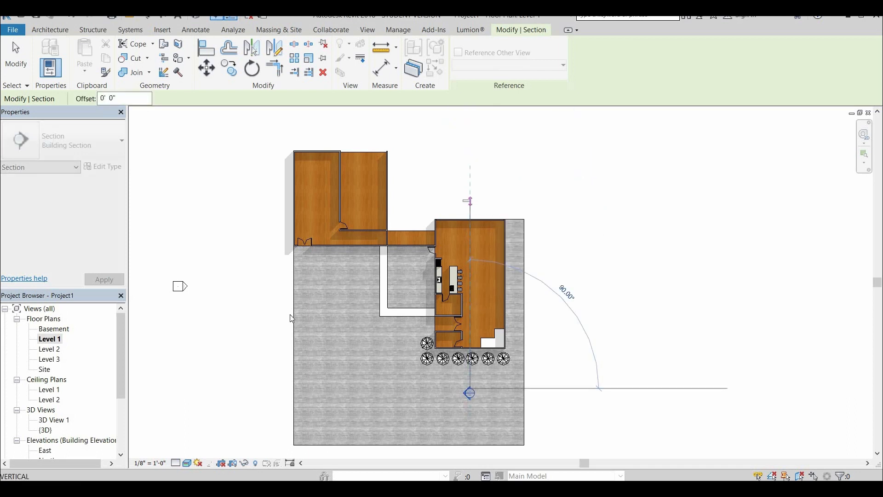
left_click(469, 201)
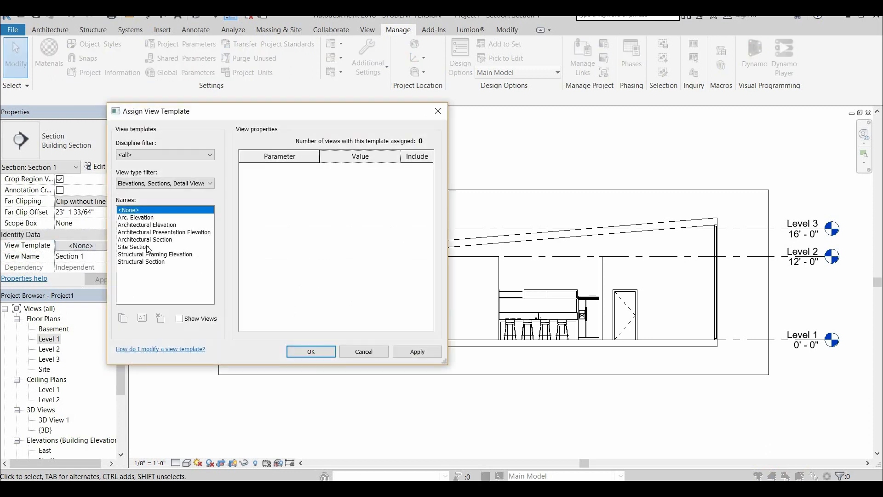
left_click(147, 218)
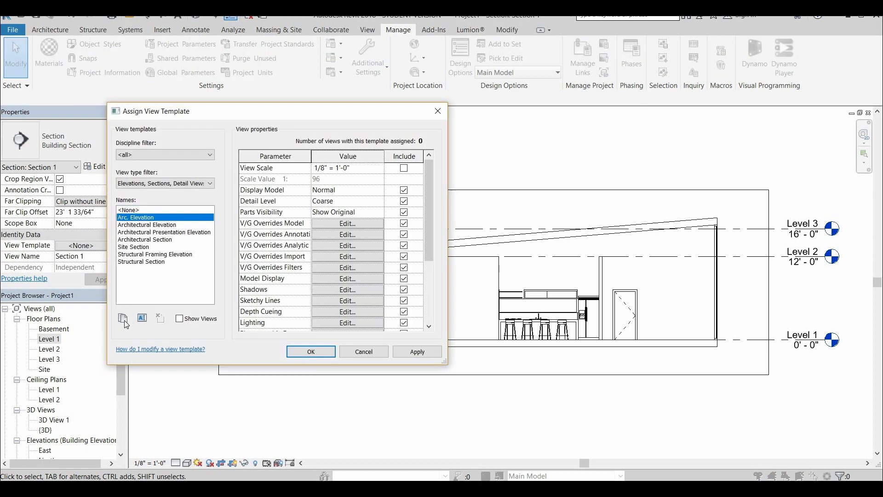
left_click(123, 318)
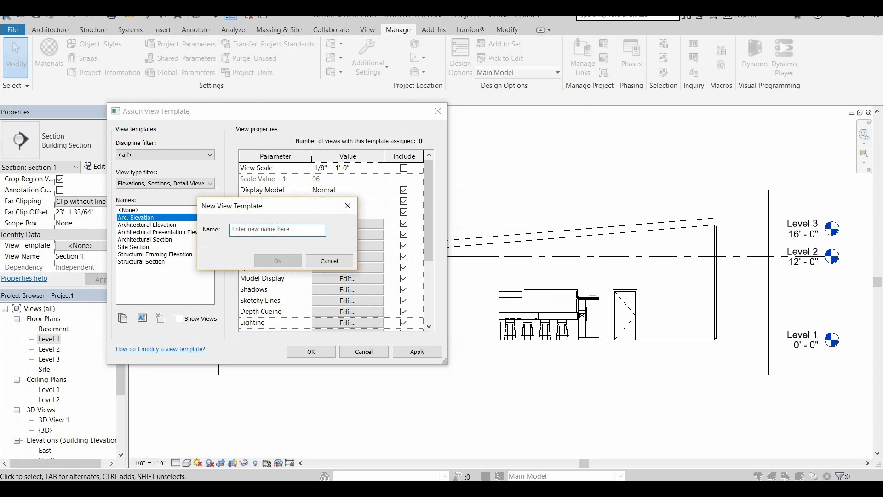
type("Arc")
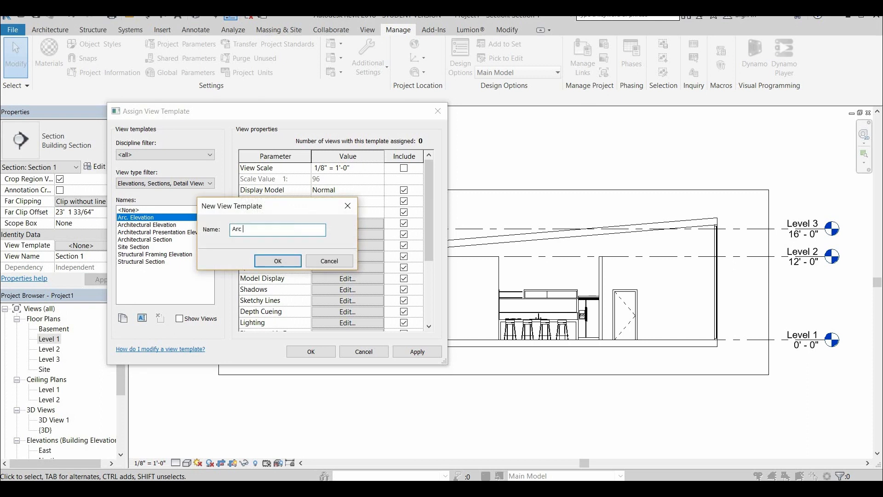
left_click(277, 261)
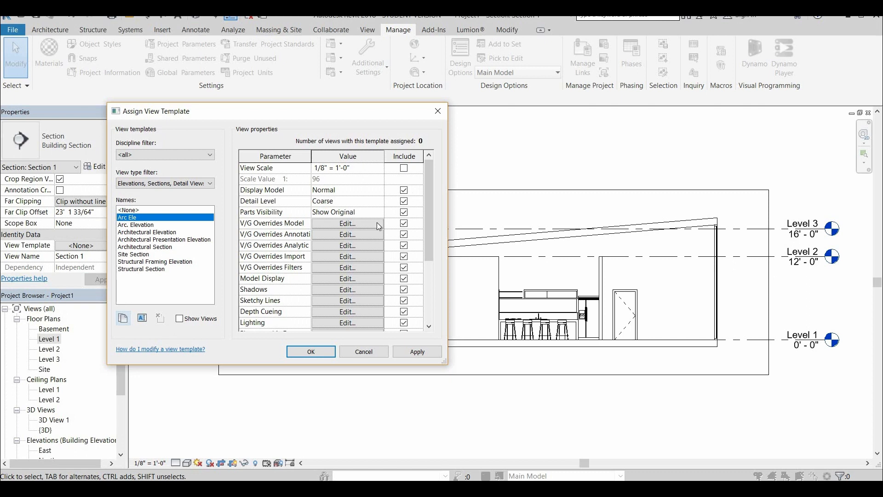
left_click(346, 224)
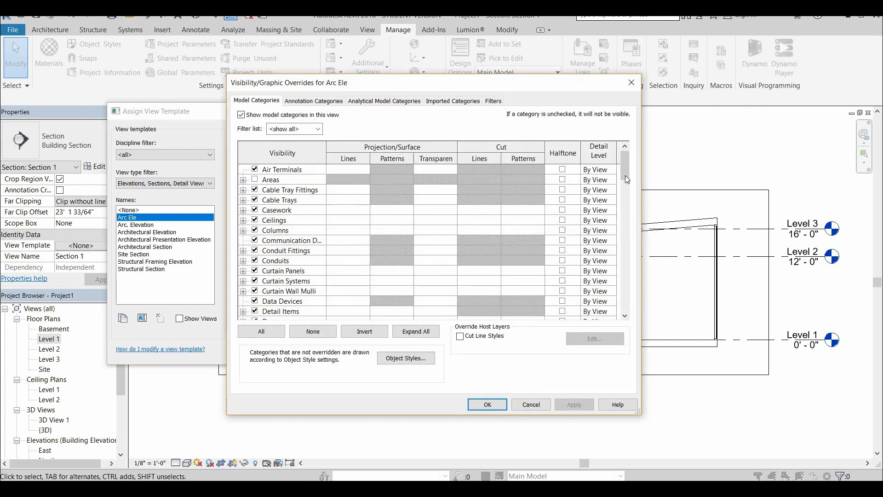
Override Arc Ele's roof fill to solid grey and floor cut fill to solid black.
scroll("down", 3)
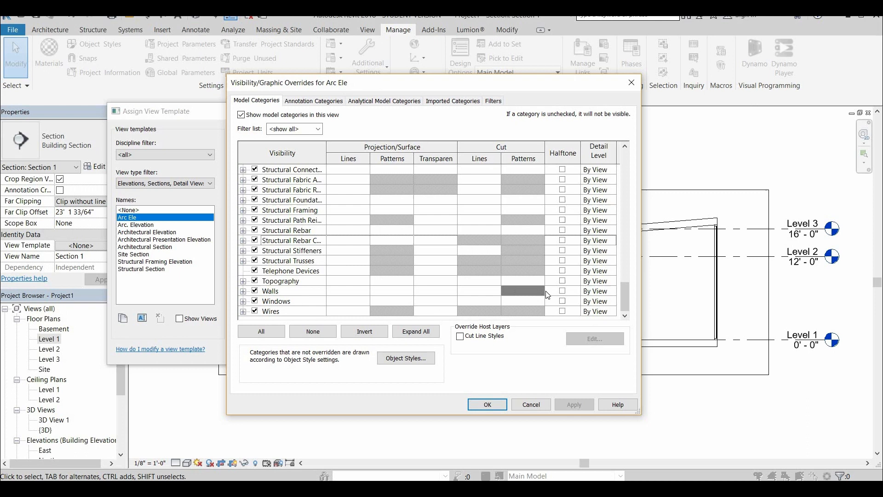
left_click(270, 291)
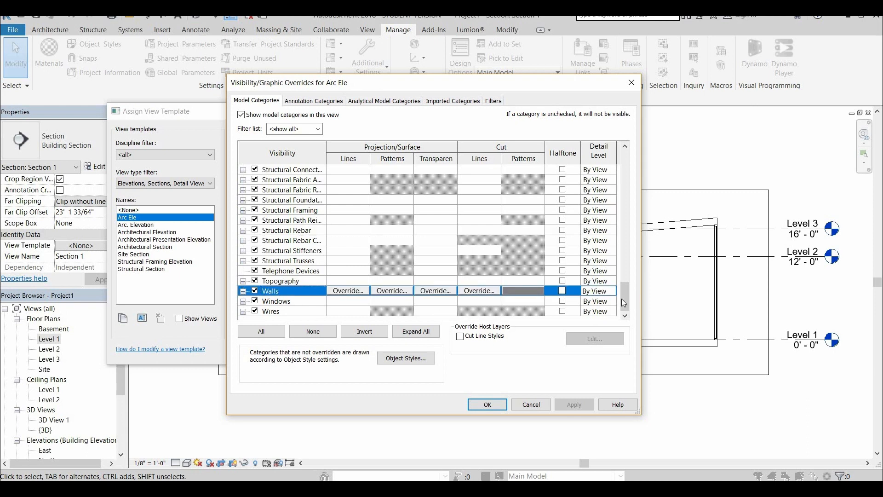
scroll("down", 3)
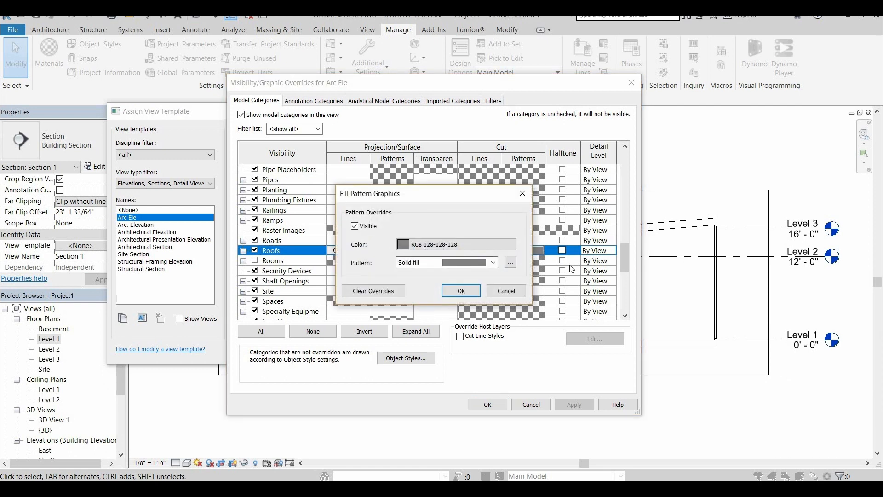
left_click(460, 290)
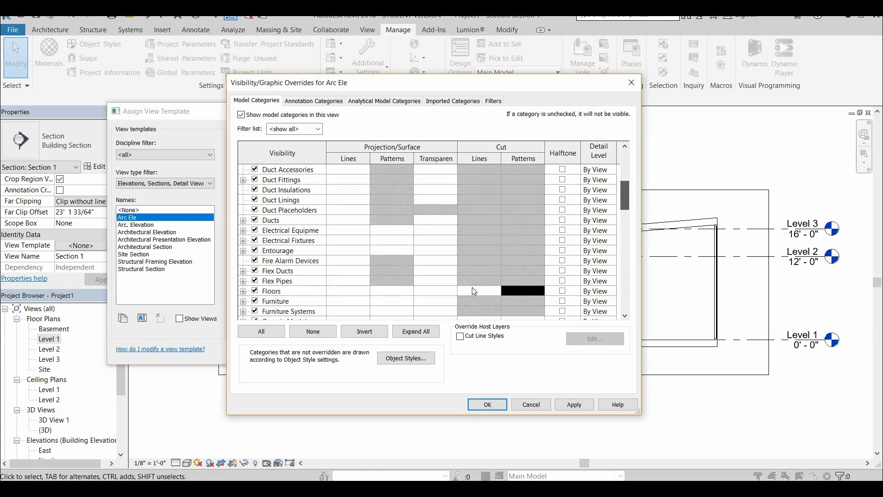
left_click(521, 291)
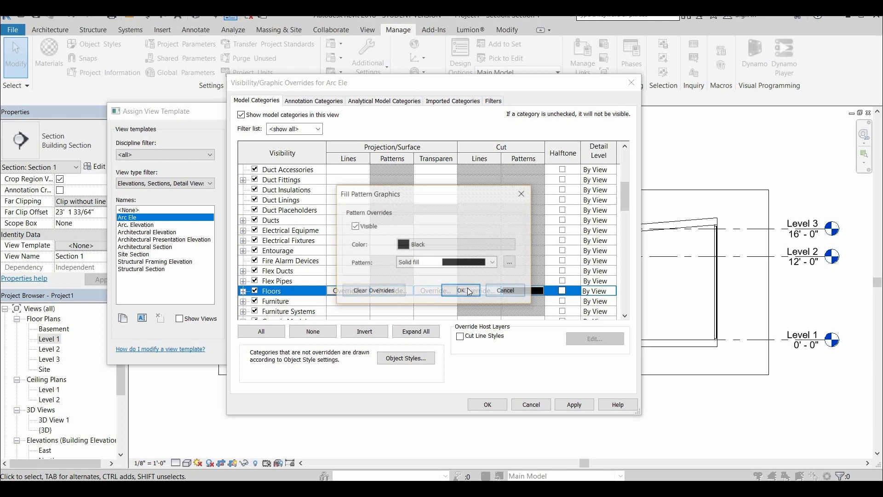
left_click(461, 291)
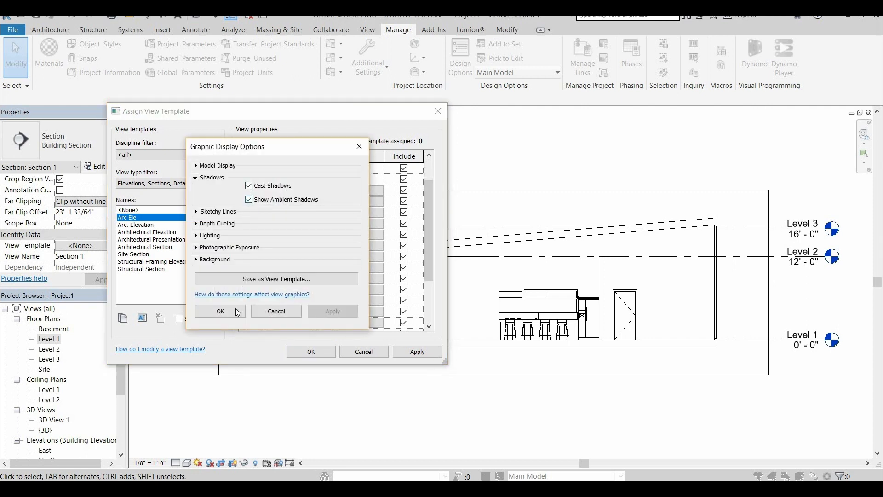
Confirm Arc Ele's shadow and lighting settings and review its model display settings unchanged.
left_click(220, 311)
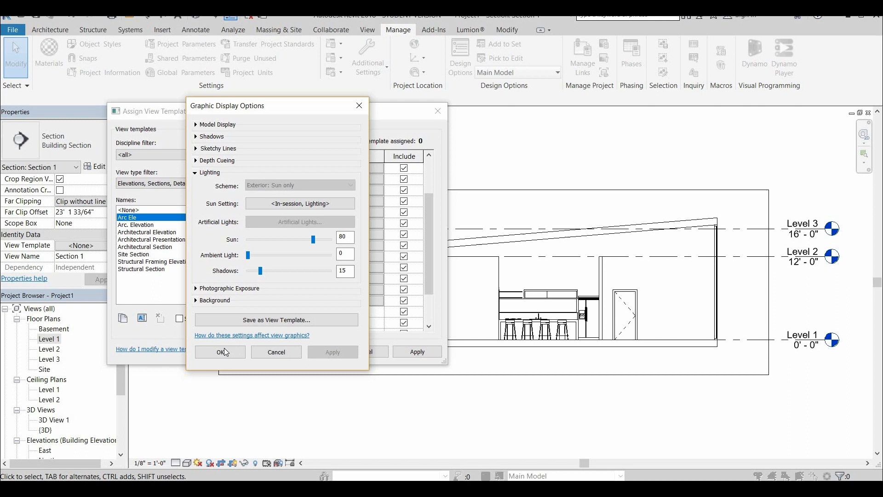
left_click(220, 351)
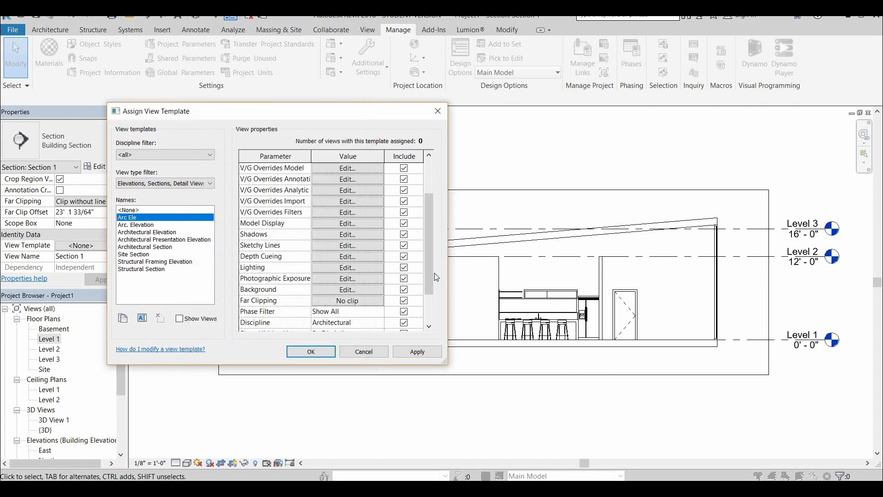
scroll("down", 3)
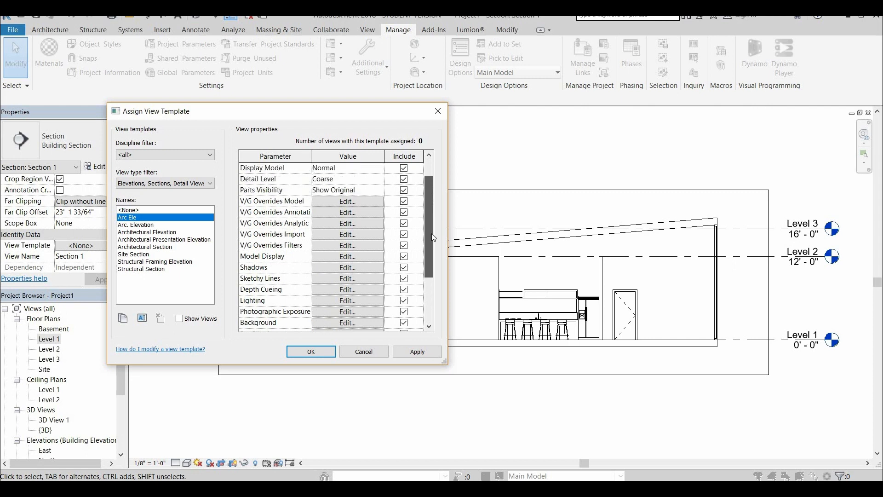
scroll("down", 3)
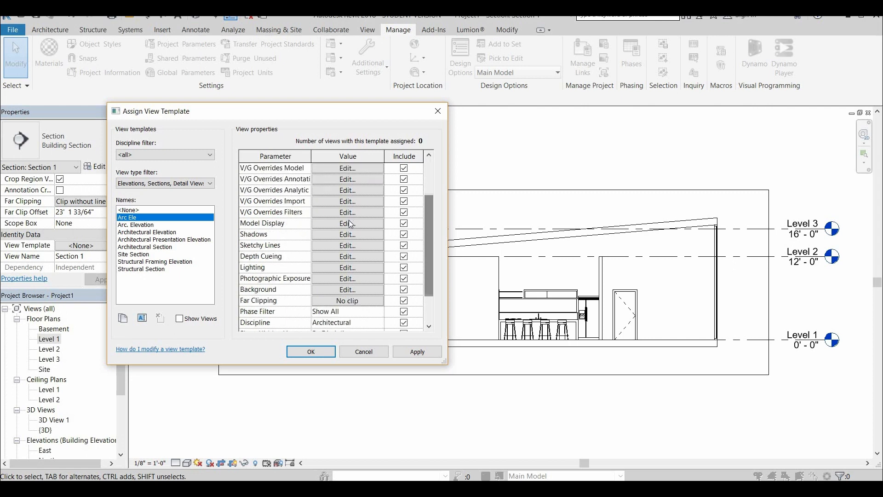
left_click(346, 223)
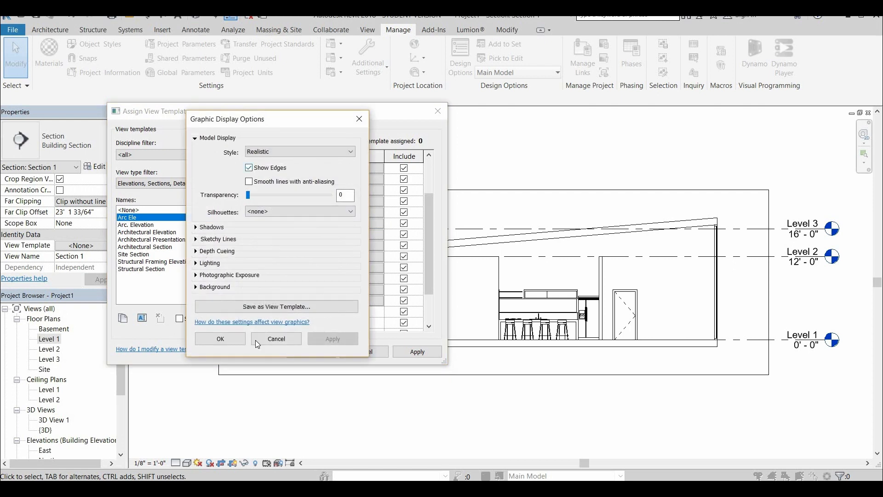
left_click(220, 339)
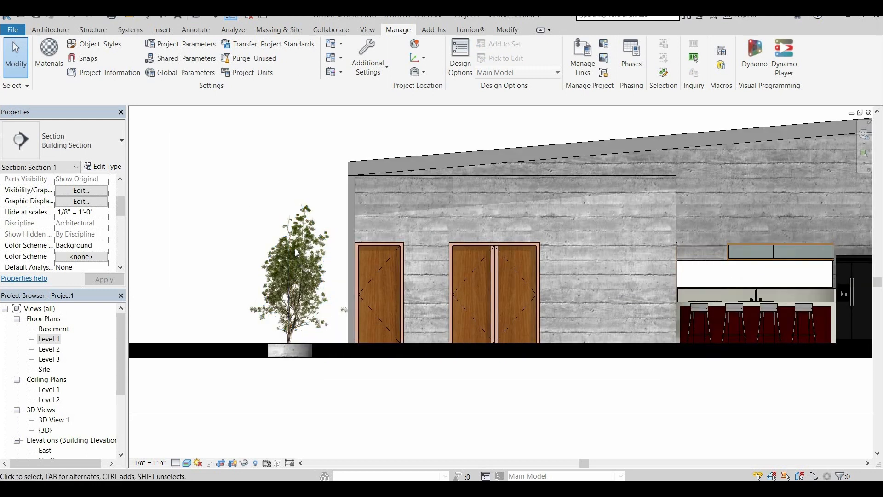
Override the tree in Section 1 to halftone with 20% surface transparency.
left_click(293, 254)
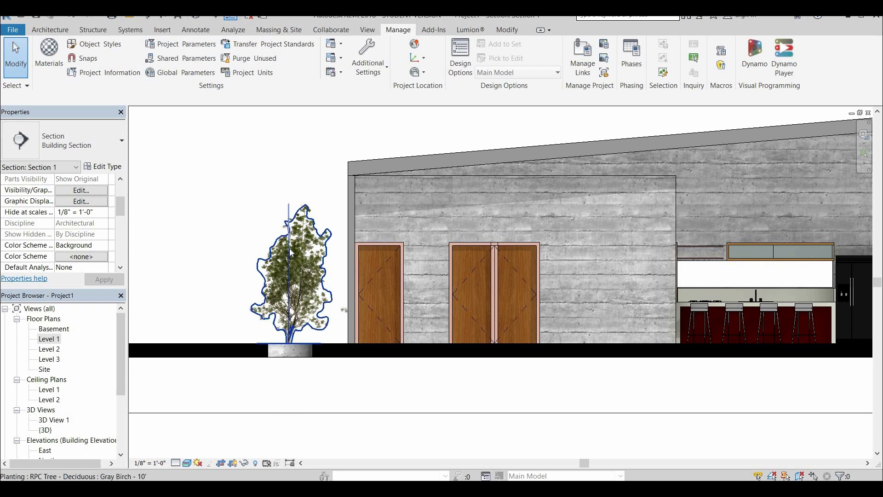
right_click(290, 253)
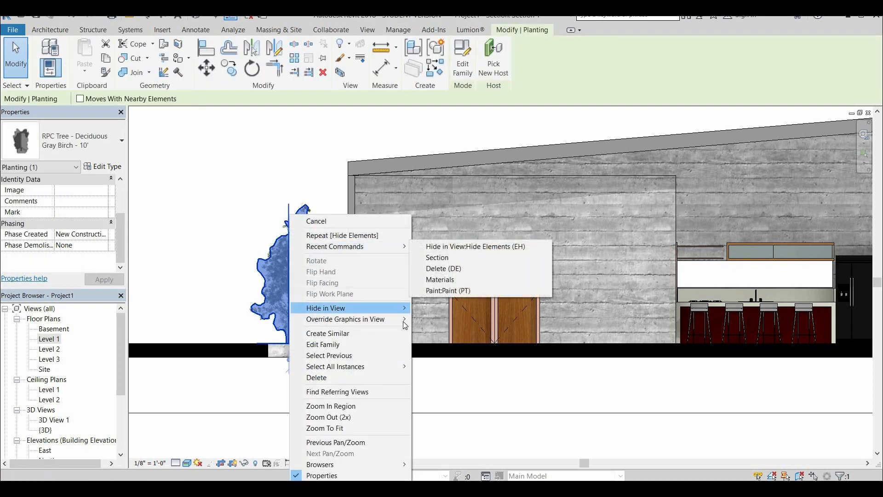
left_click(345, 318)
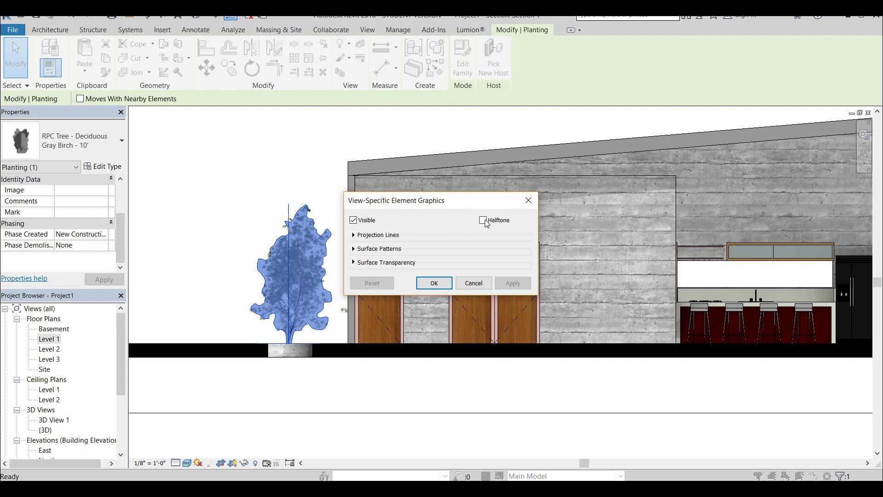
left_click(482, 220)
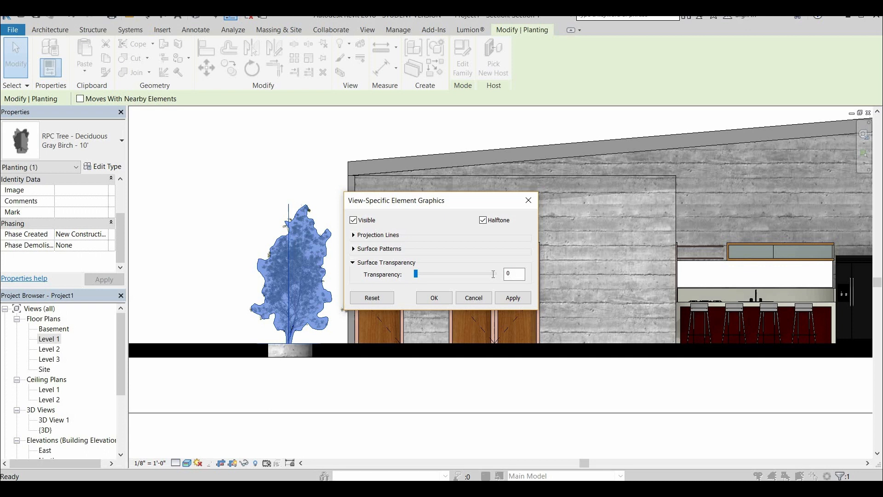
type("2")
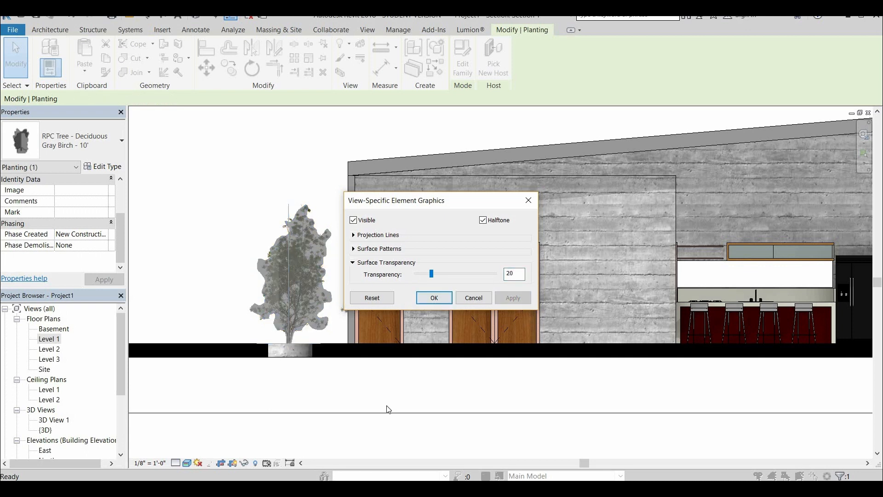
left_click(434, 298)
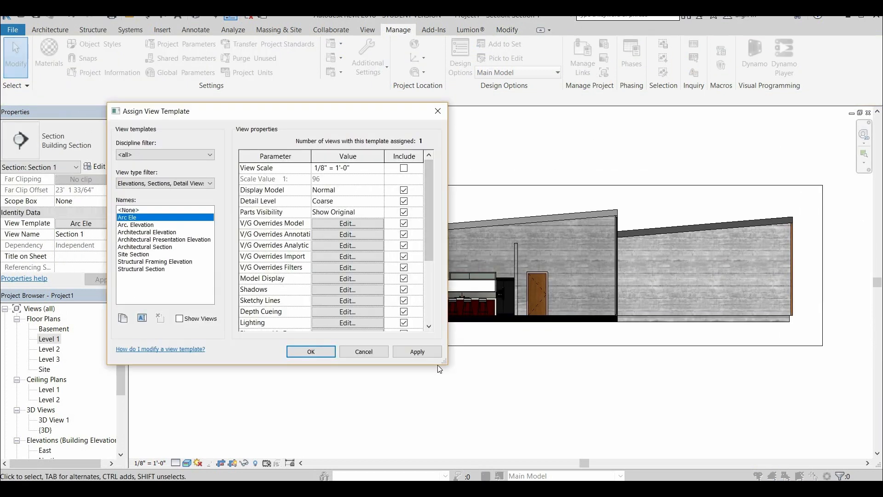
Close the template settings, open the Level 1 plan, and go to Section 2.
left_click(311, 352)
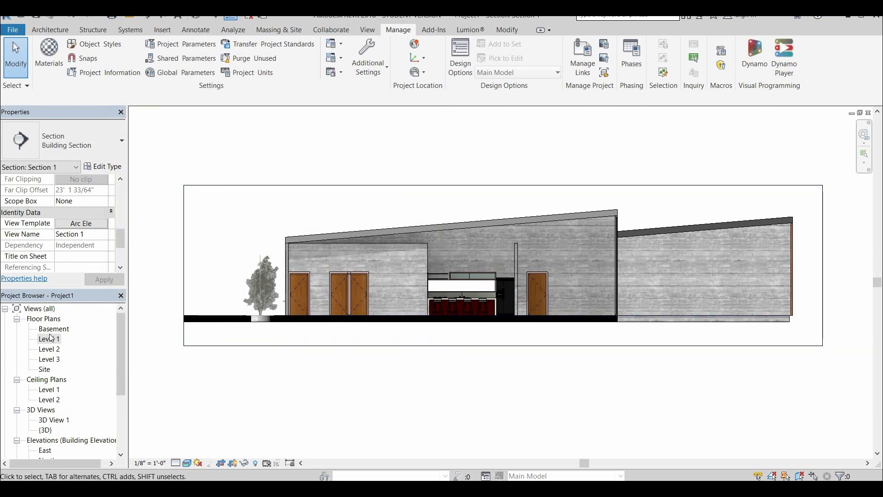
double_click(50, 338)
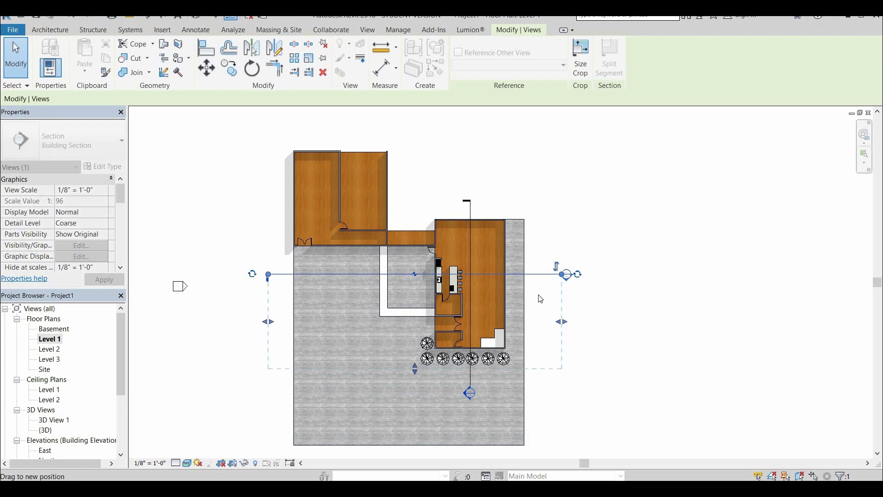
left_click(398, 30)
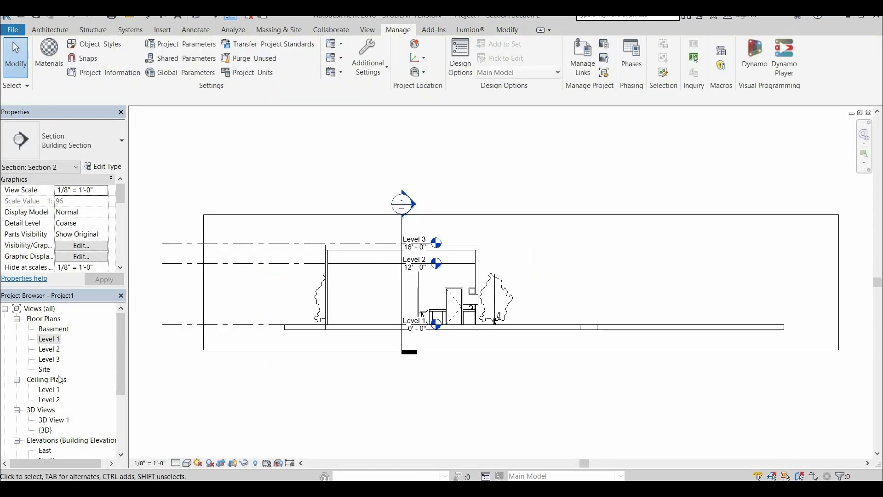
Set Section 2's View Template property to Arc Ele and clear the selection.
scroll("down", 3)
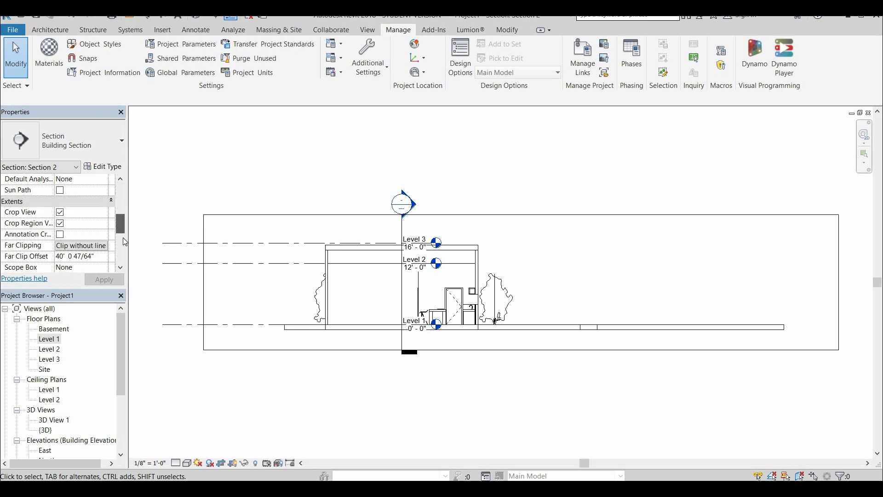
scroll("down", 3)
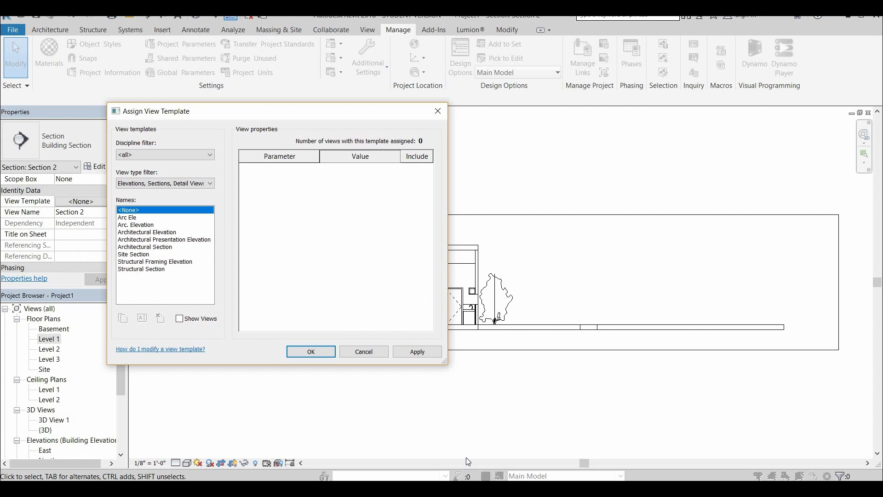
left_click(310, 351)
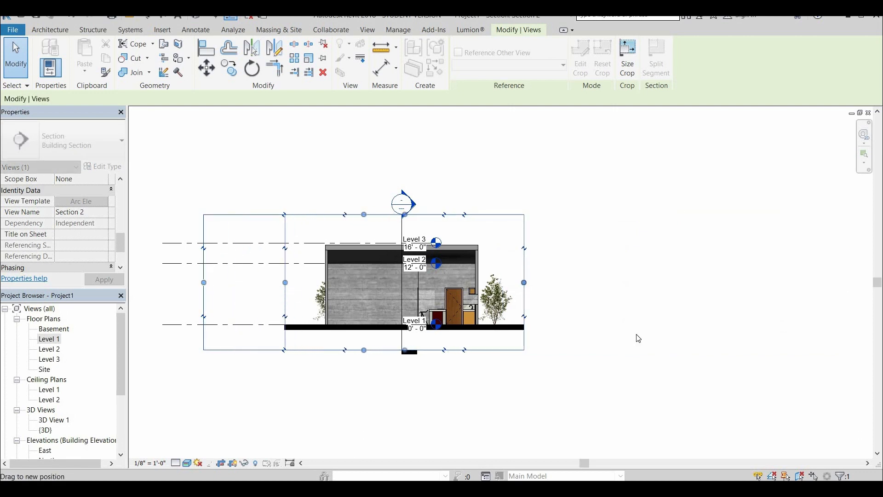
left_click(397, 29)
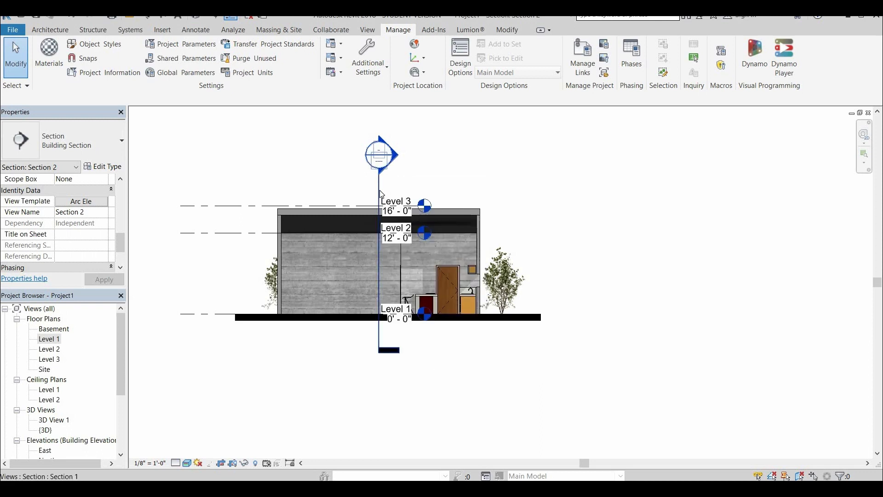
Hide the selected level lines in Section 2, then open the East elevation.
right_click(380, 166)
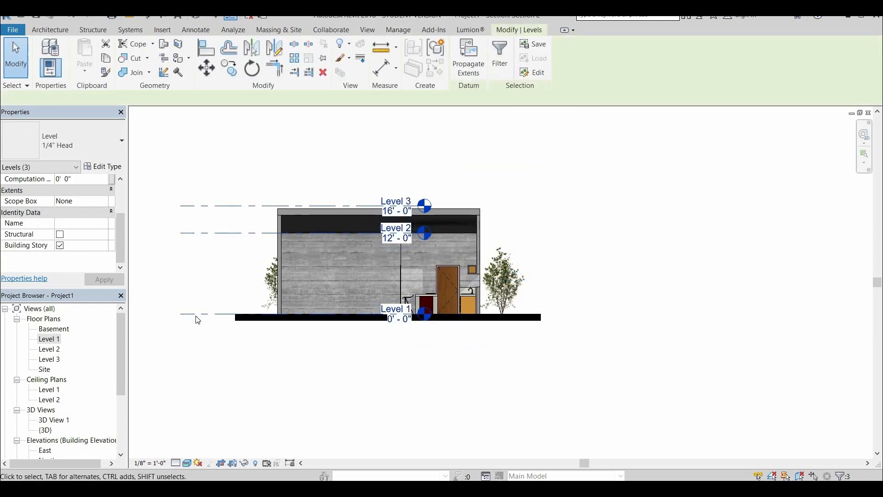
right_click(198, 319)
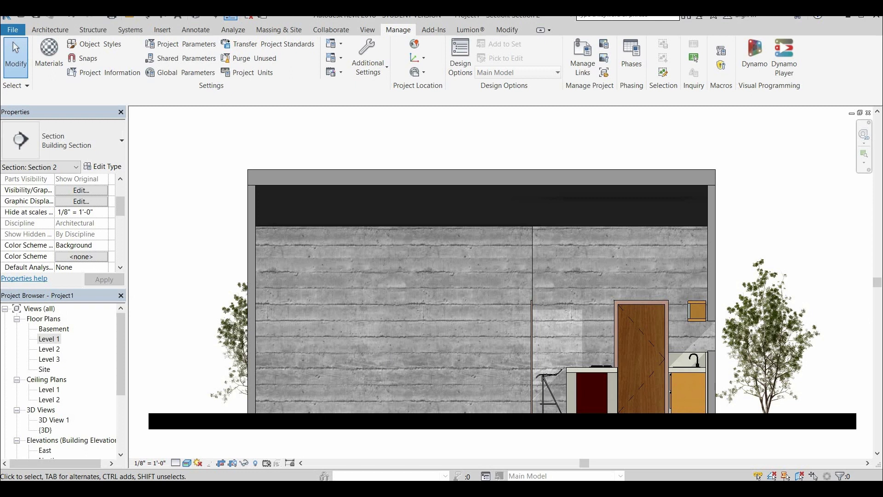
double_click(48, 338)
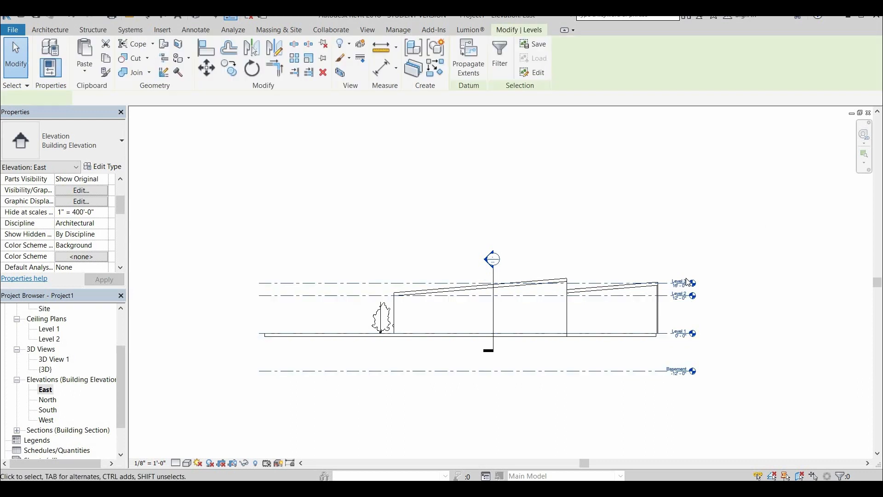
Hide the Levels category in the East elevation and assign it the Arc Ele template.
right_click(656, 371)
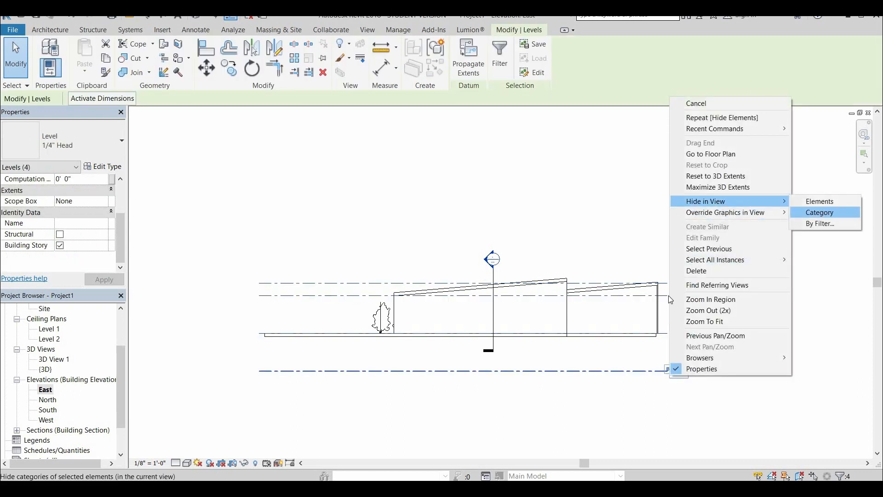
left_click(818, 212)
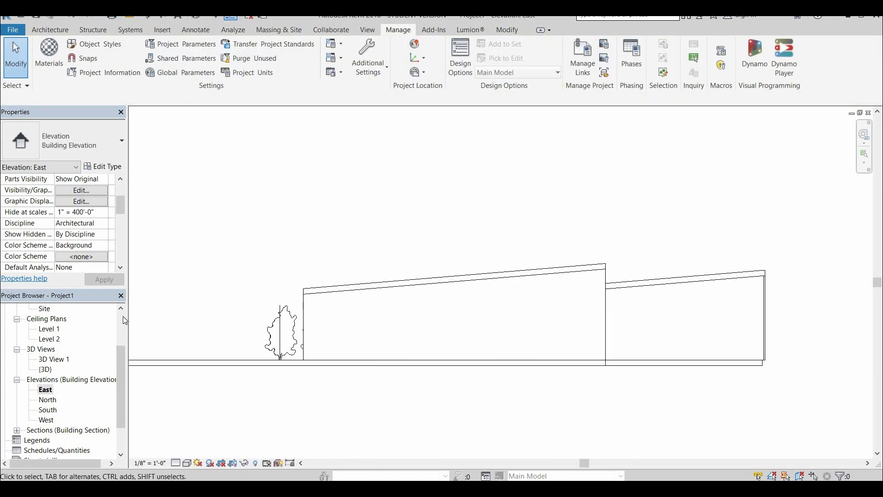
scroll("down", 3)
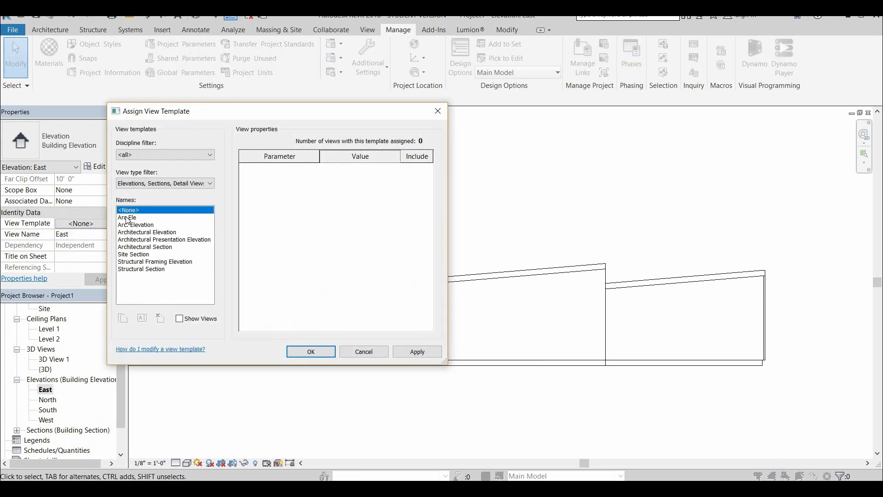
left_click(127, 217)
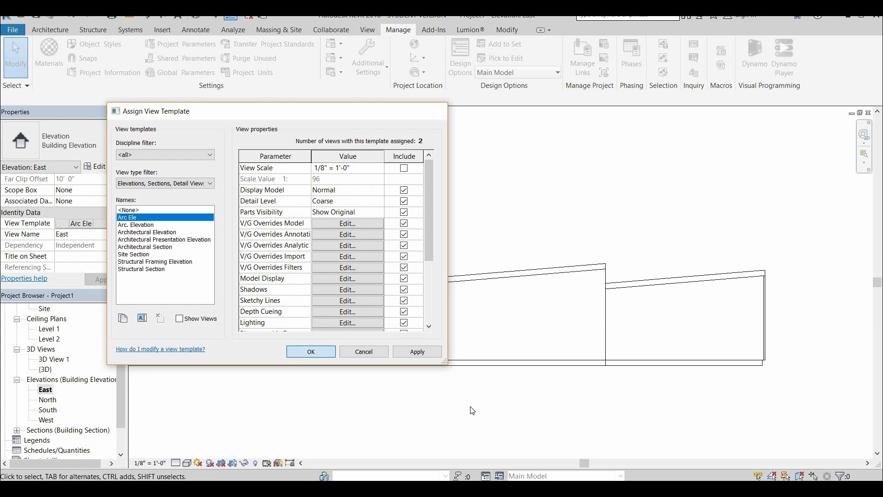
left_click(310, 352)
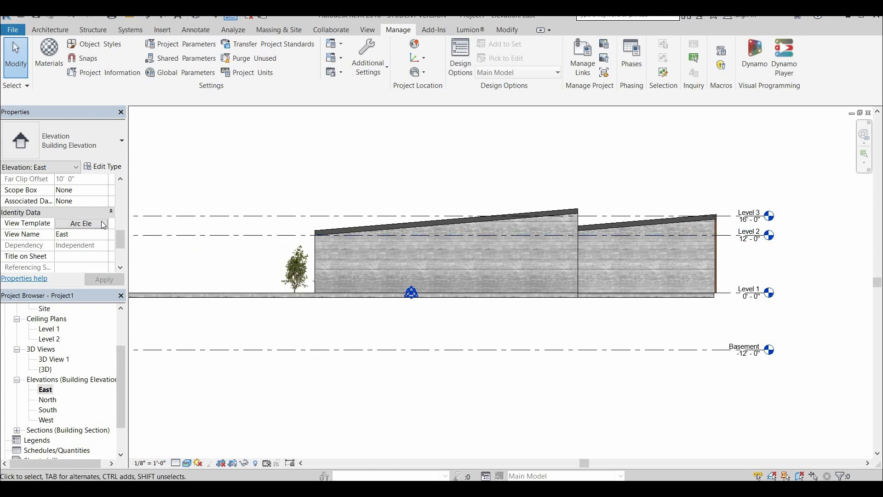
Uncheck the Elevations annotation category in Arc Ele's visibility overrides.
left_click(84, 224)
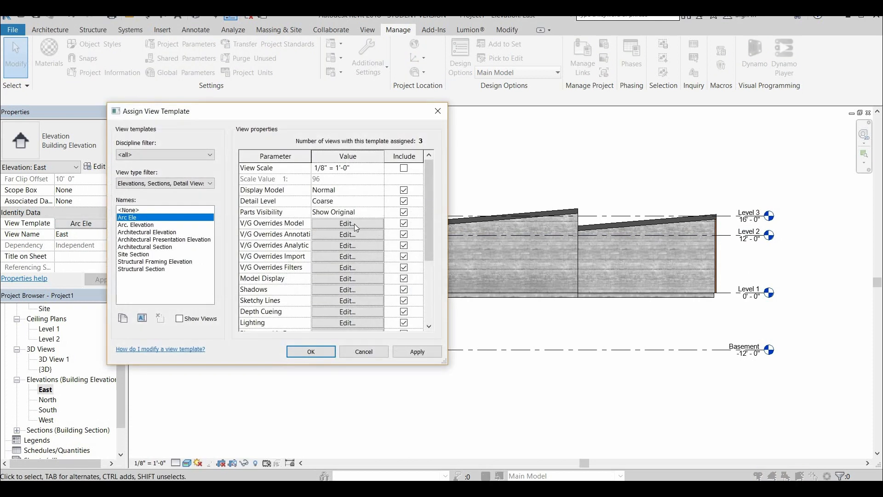
left_click(346, 224)
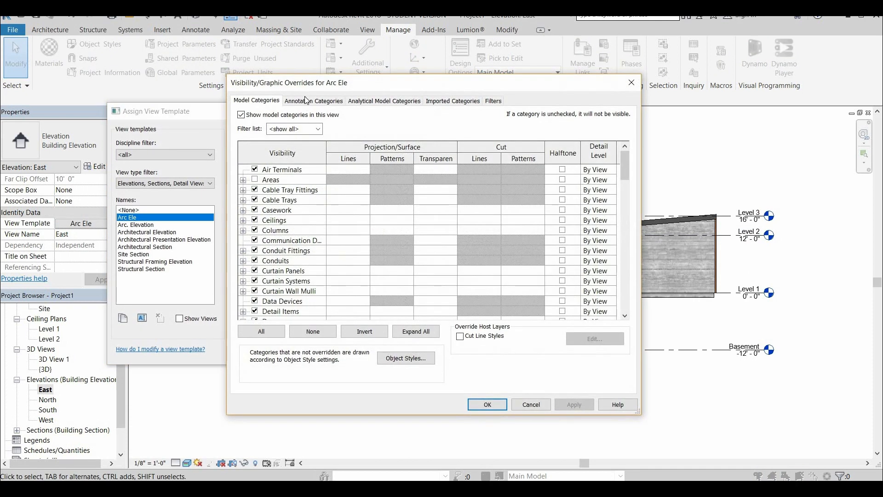
left_click(314, 101)
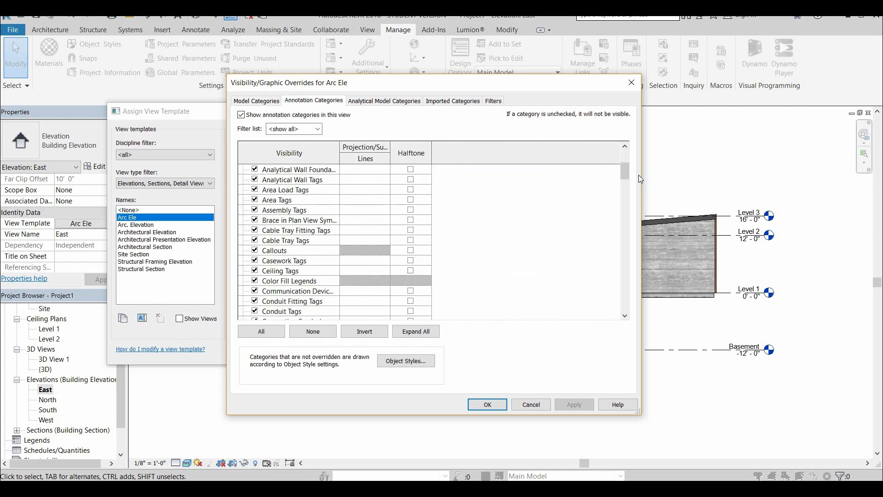
scroll("down", 3)
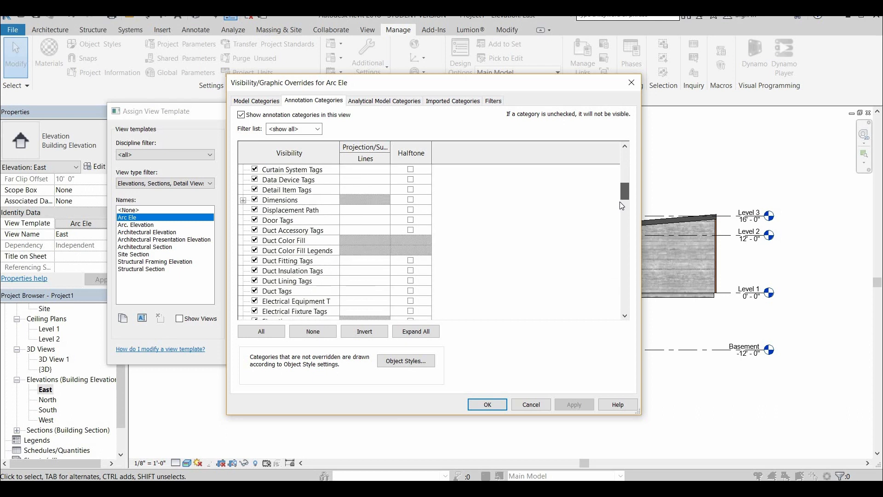
scroll("down", 3)
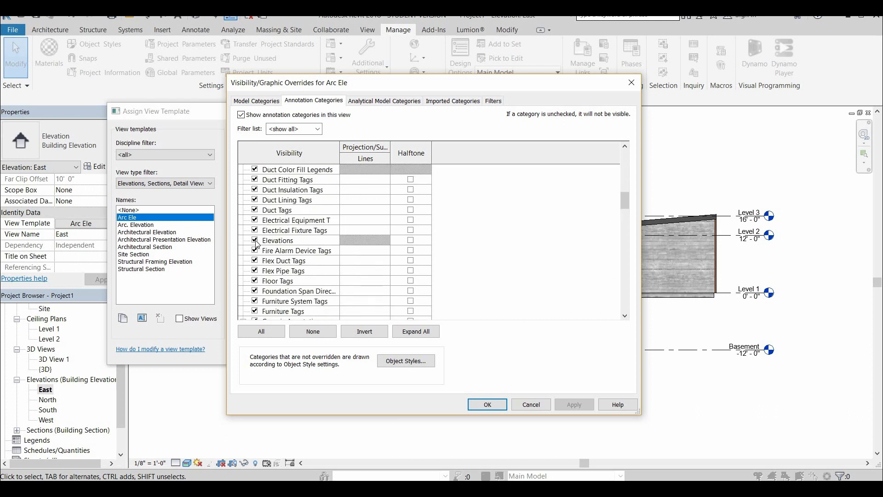
left_click(254, 241)
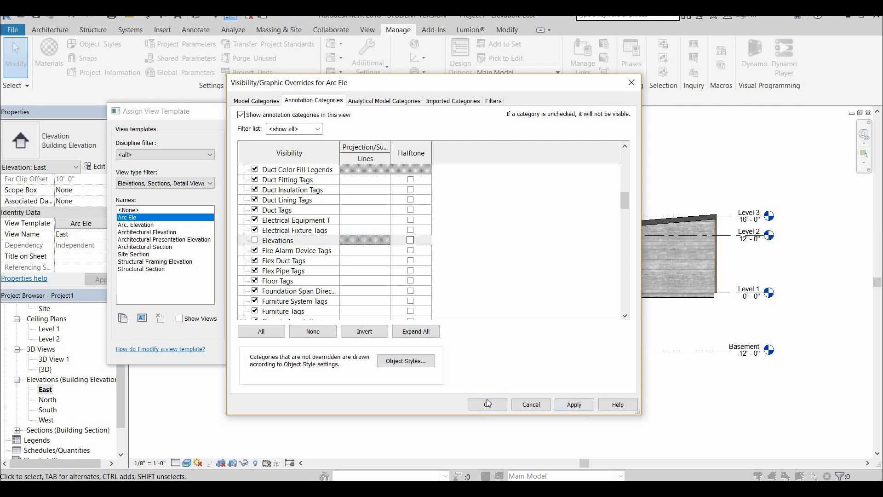
left_click(487, 404)
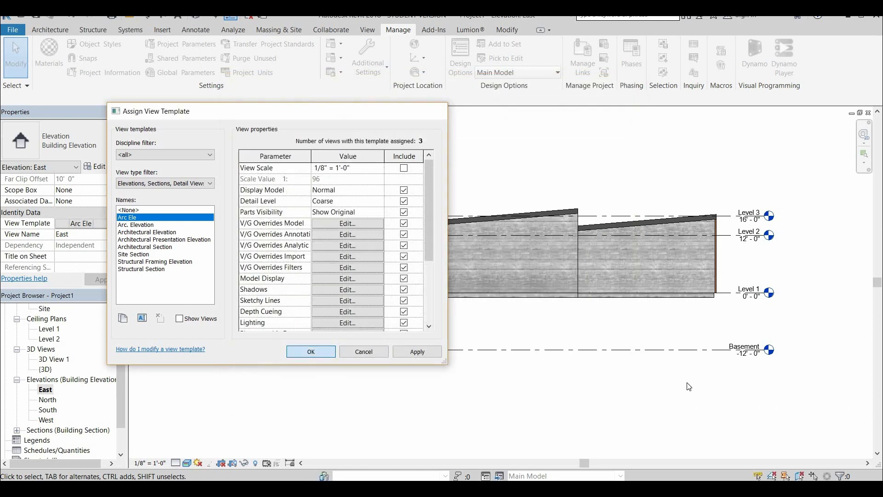
Reopen Arc Ele's annotation categories and uncheck Levels so grids and levels stay hidden.
left_click(311, 351)
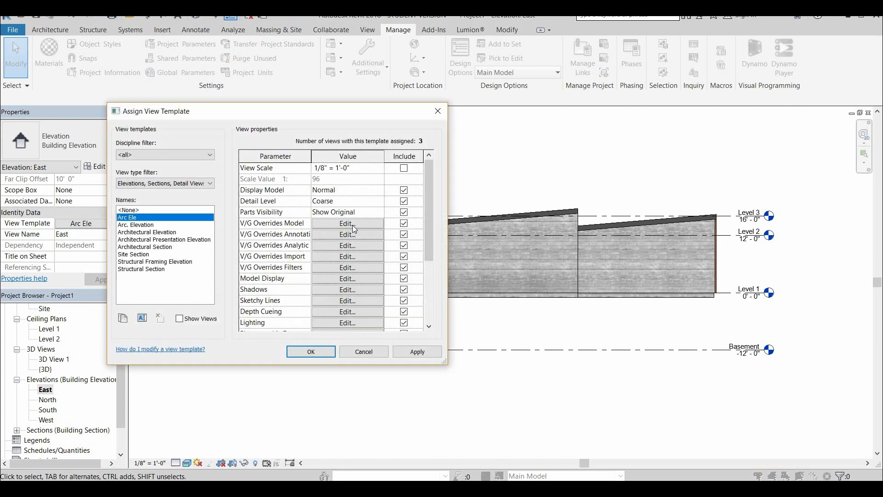
left_click(346, 223)
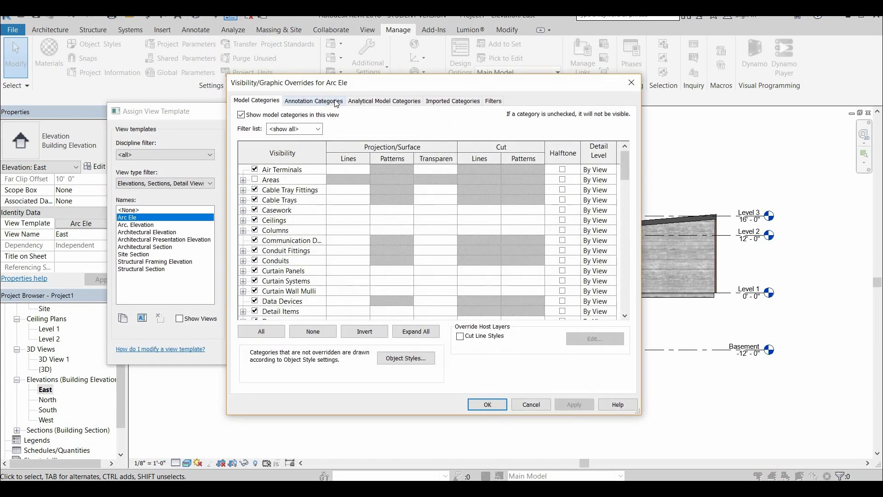
left_click(313, 101)
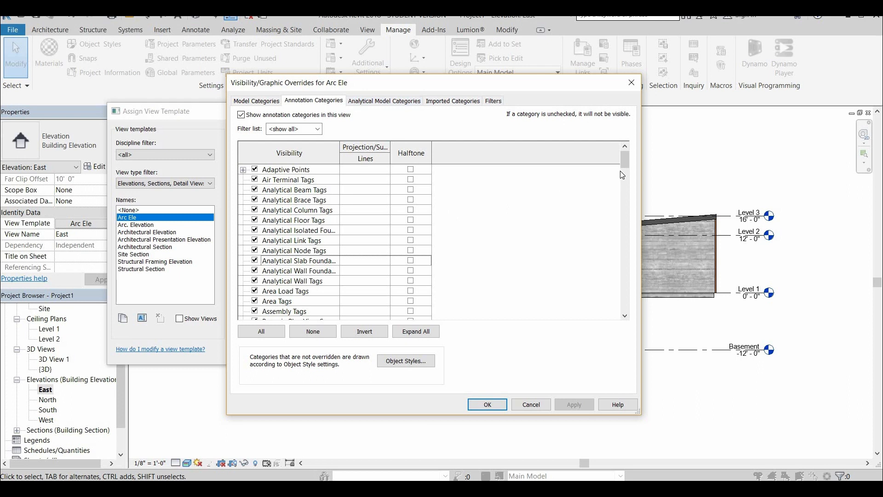
scroll("down", 3)
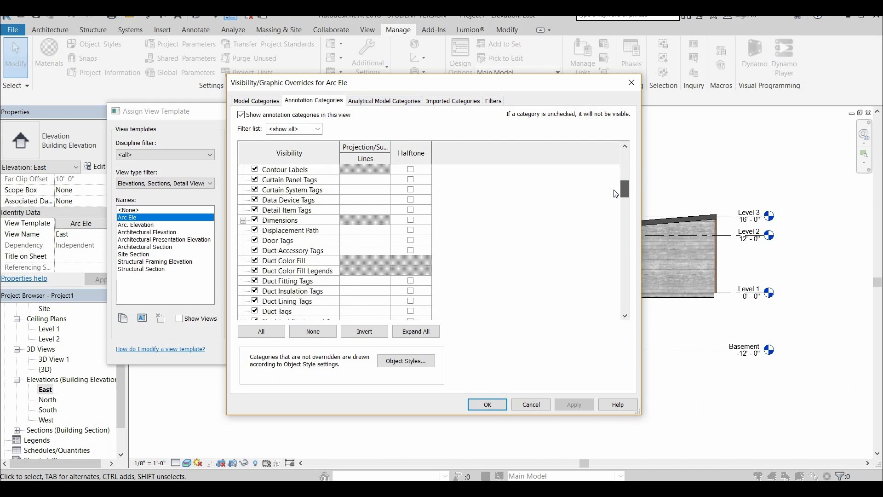
scroll("down", 3)
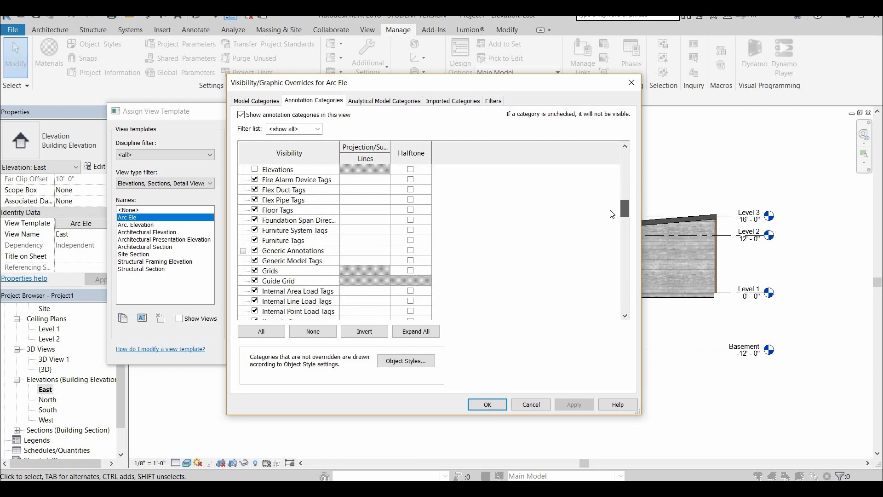
scroll("down", 3)
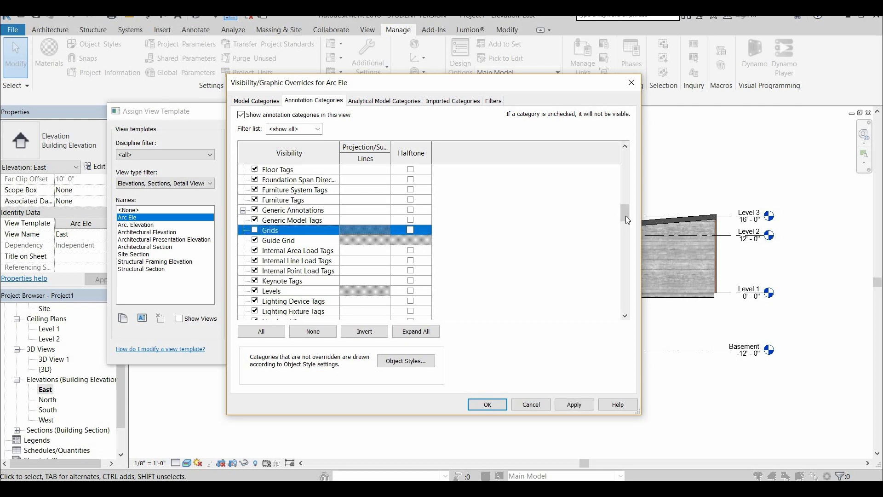
scroll("down", 3)
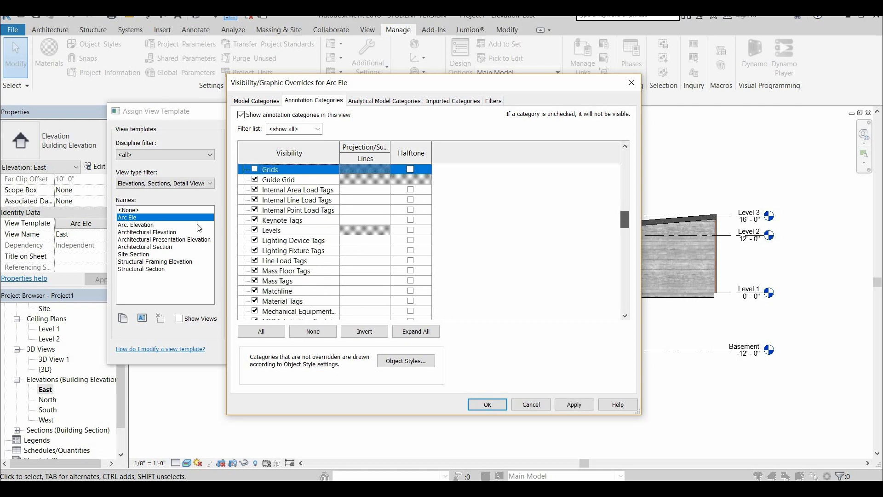
left_click(272, 230)
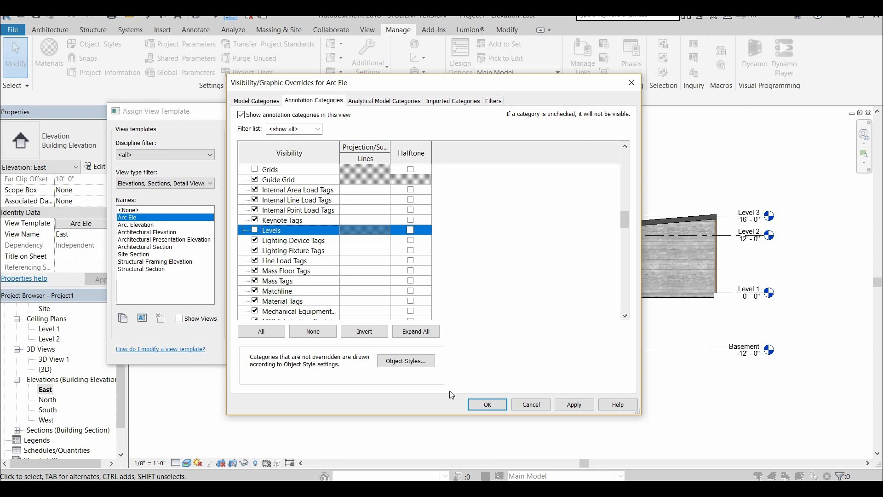
left_click(486, 405)
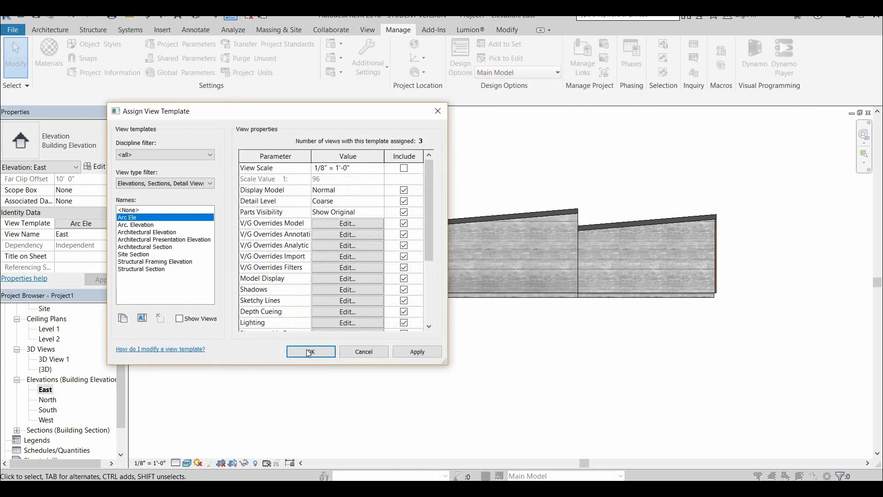
Apply Arc Ele to the East elevation, inspect the survey point, then open the North elevation.
left_click(310, 351)
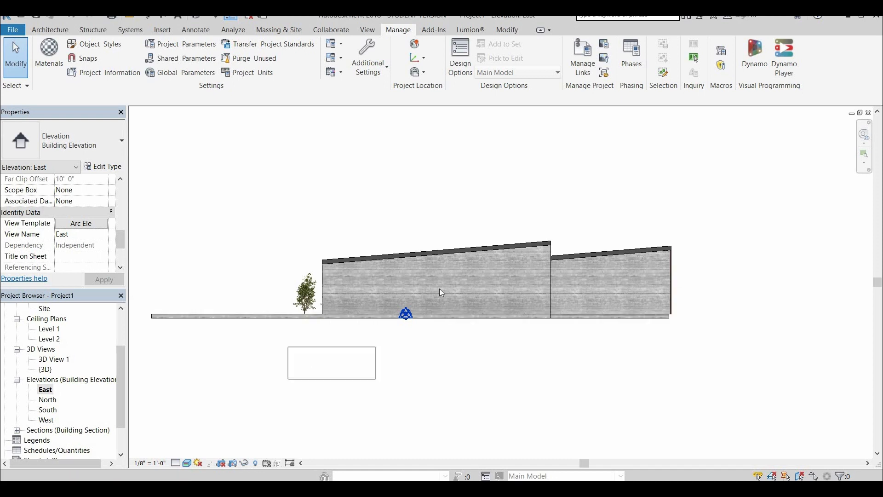
left_click(405, 314)
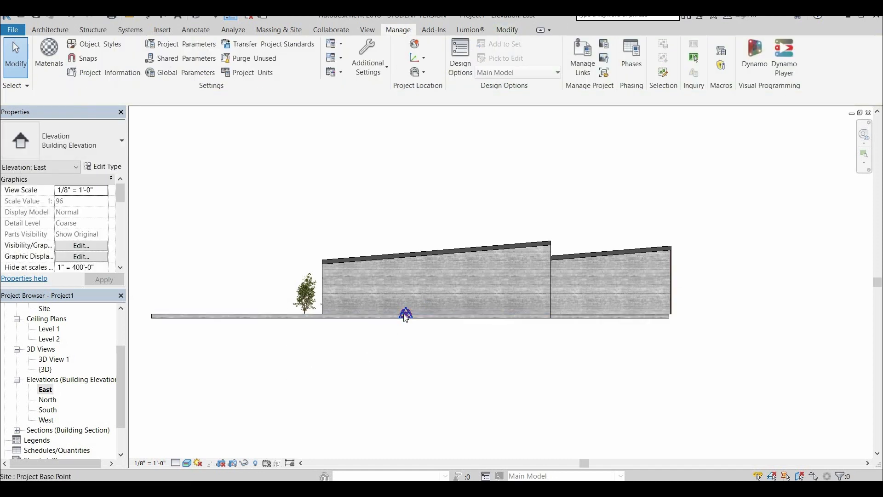
right_click(405, 314)
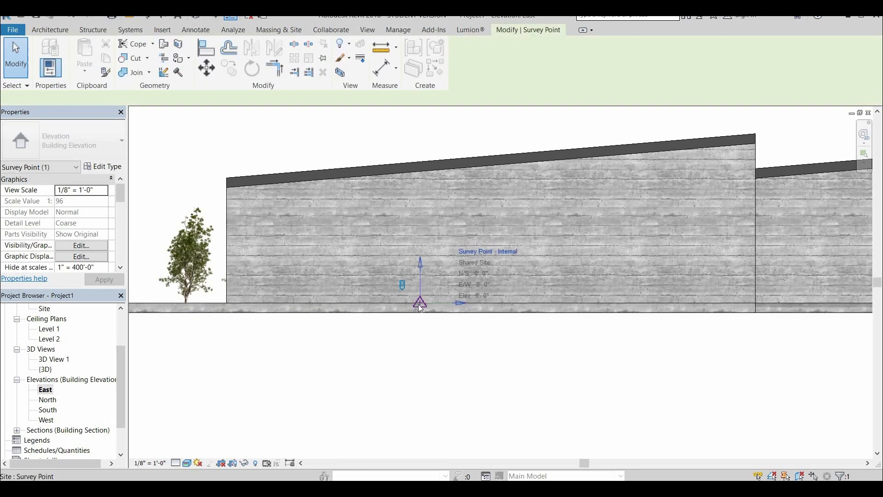
right_click(420, 305)
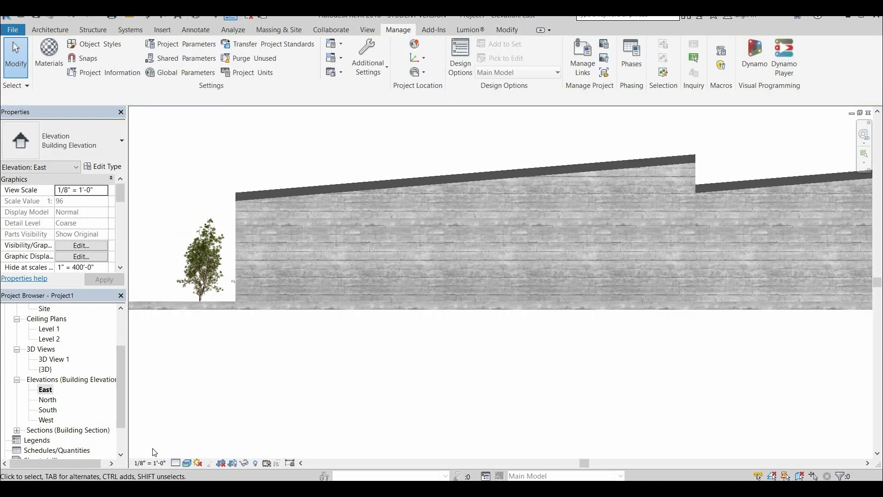
double_click(47, 401)
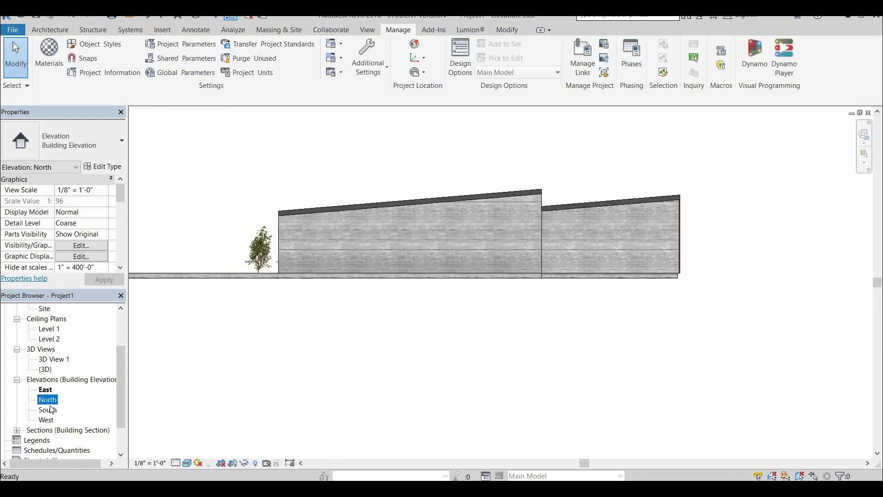
double_click(47, 400)
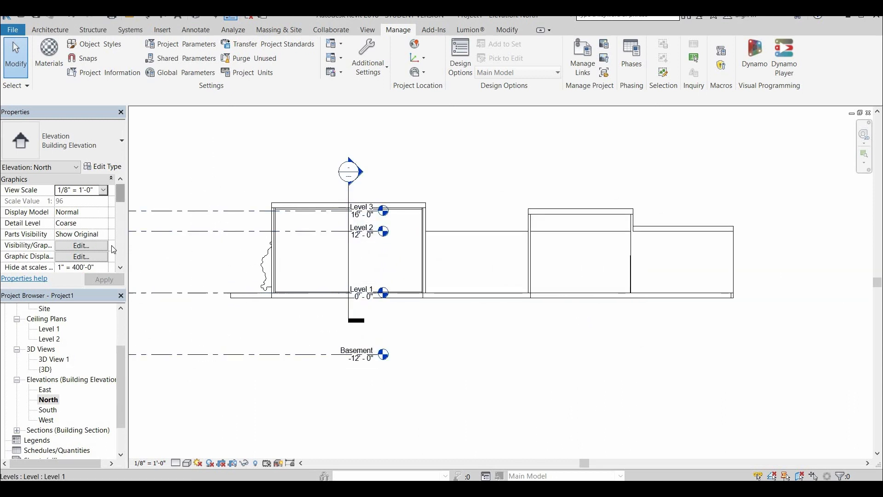
Assign Arc Ele to North and set Curtain Systems and Curtain Panels transparency to 40%.
left_click(80, 233)
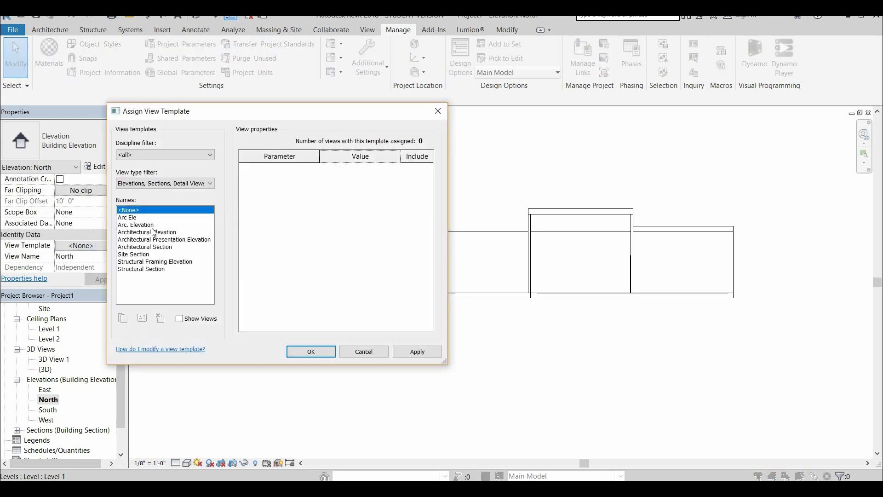
left_click(311, 351)
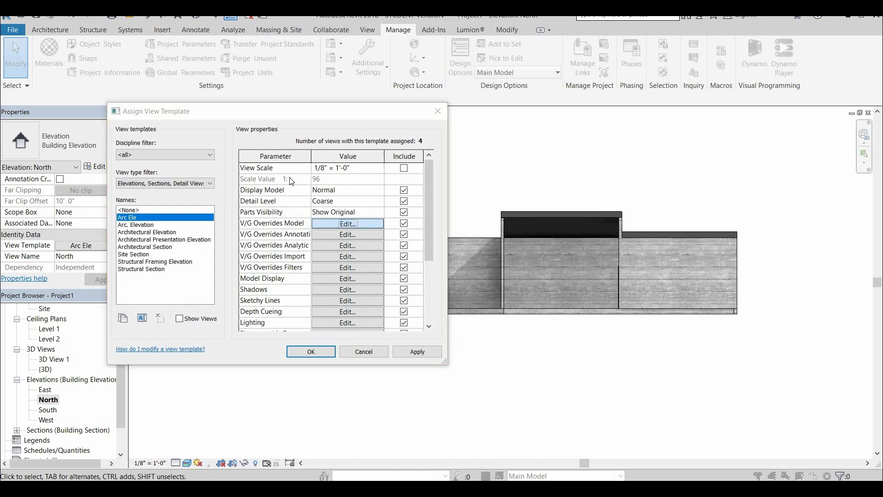
left_click(347, 224)
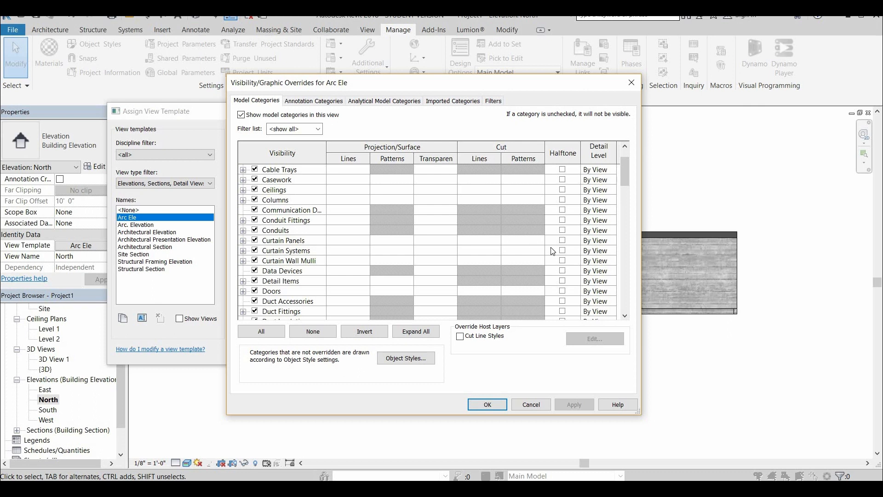
mouse_move(449, 252)
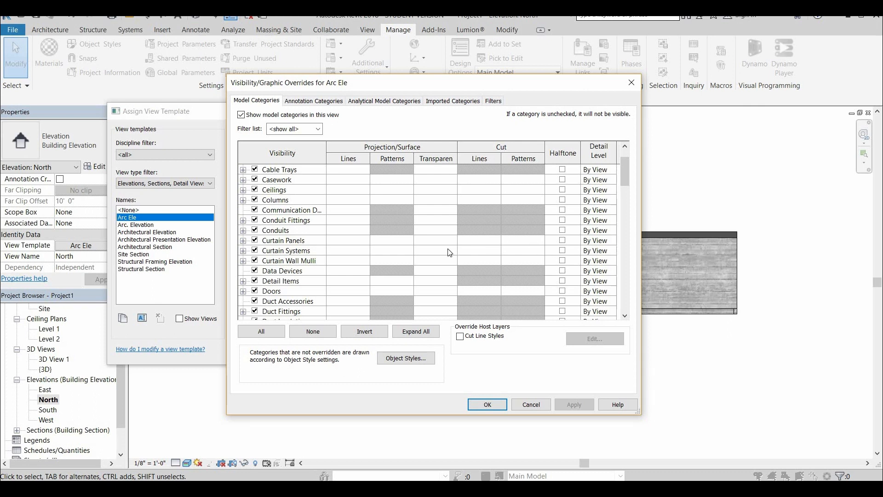
mouse_move(446, 251)
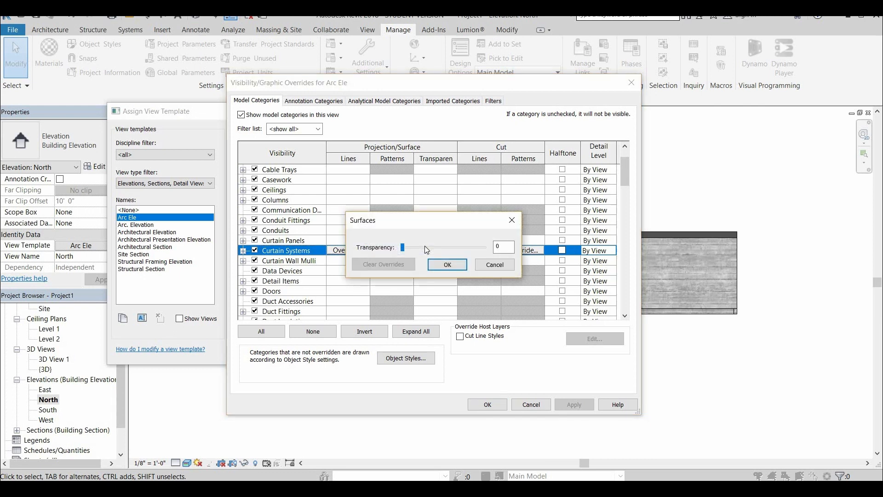
left_click(447, 264)
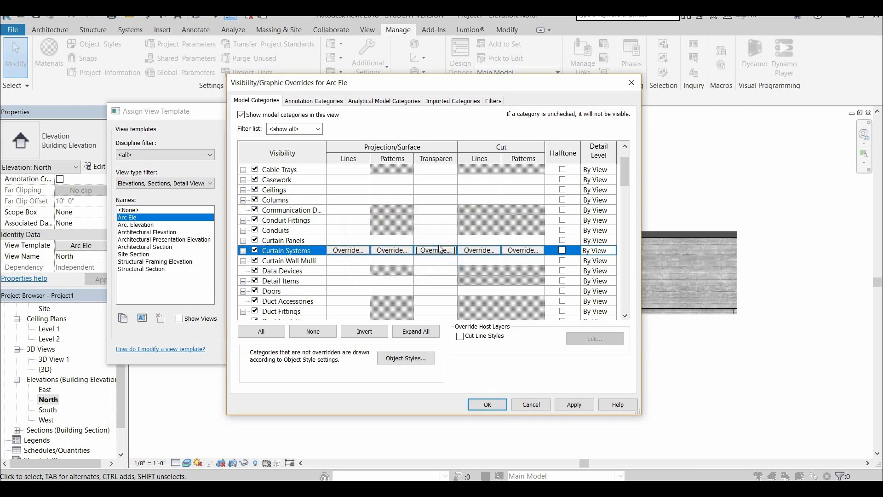
left_click(435, 240)
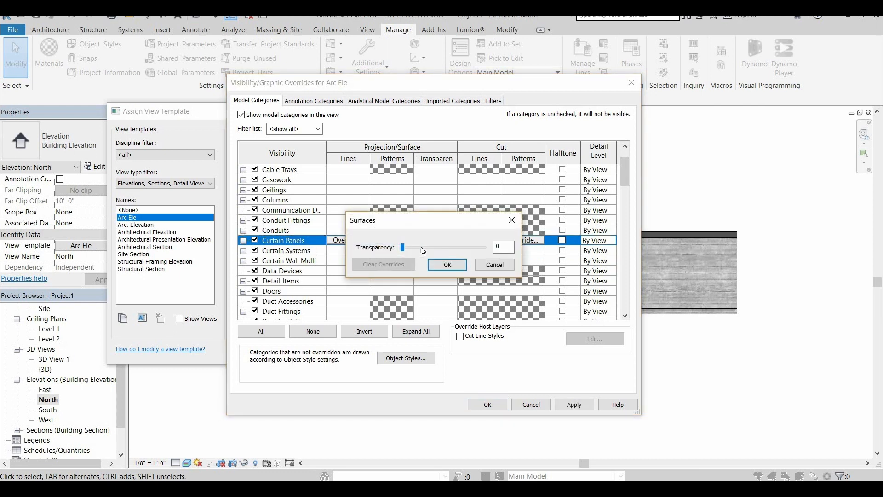
left_click_drag(402, 247, 436, 246)
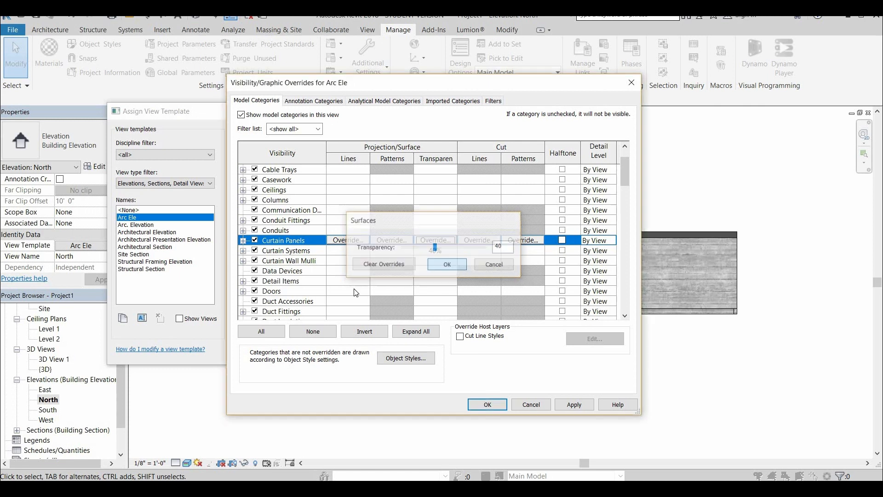
left_click(447, 263)
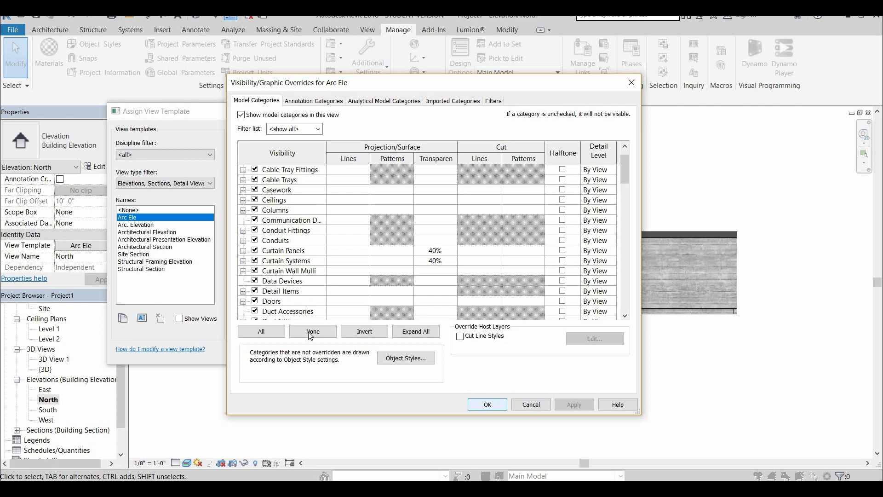
Confirm the 40% curtain transparency overrides so North shows see-through glazing without levels.
left_click(486, 405)
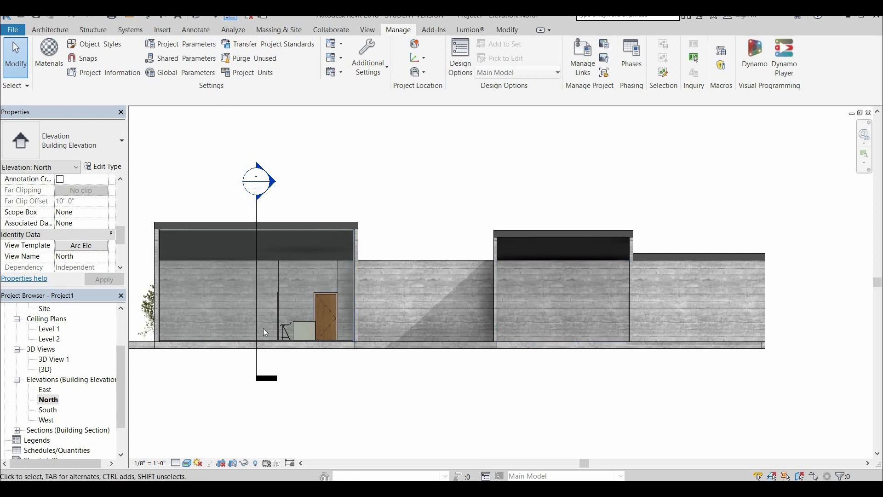
mouse_move(382, 150)
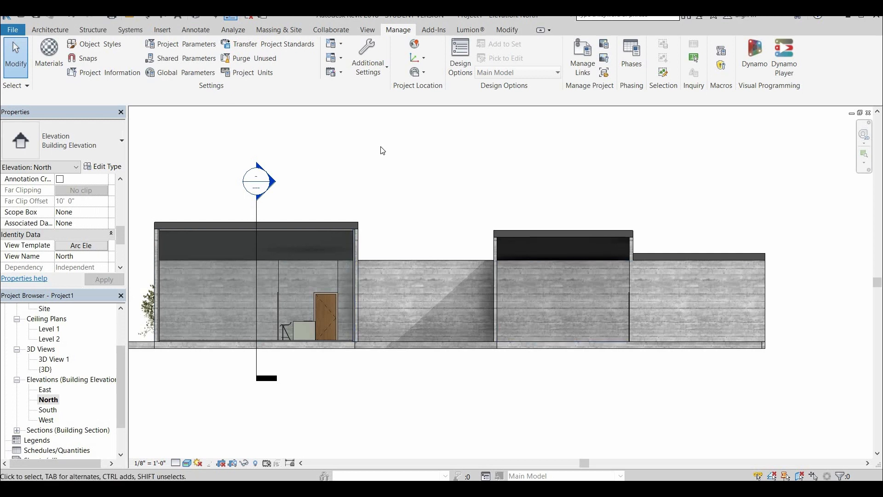
mouse_move(578, 133)
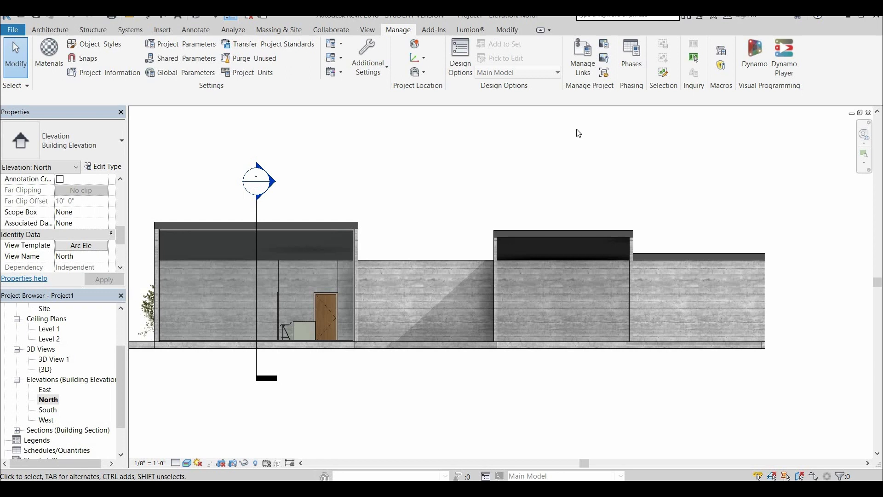